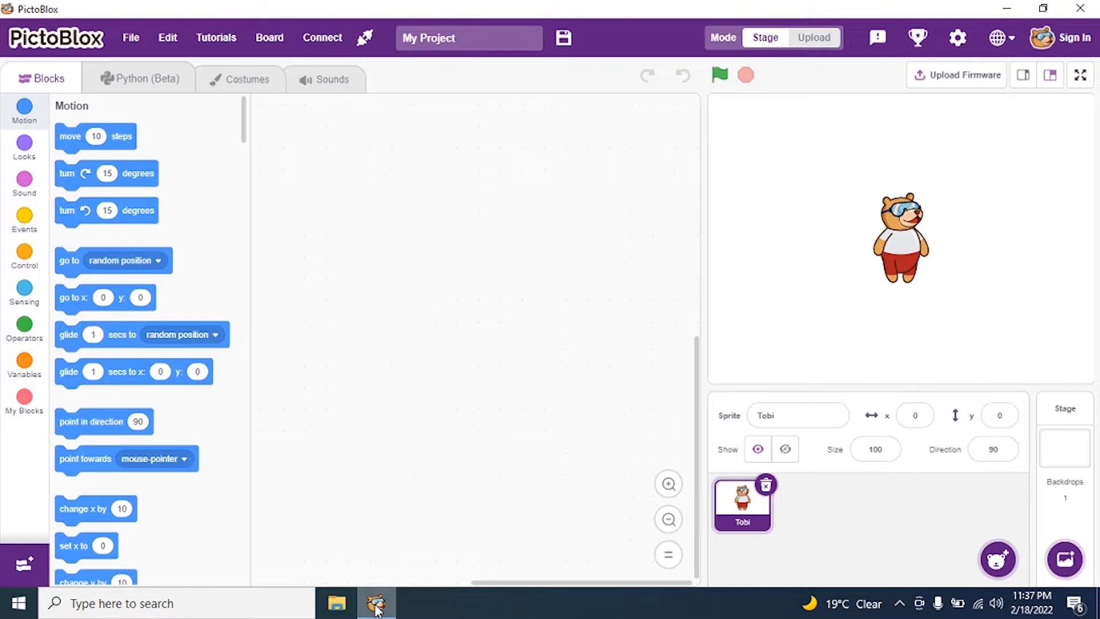
mouse_move(682, 588)
type("50")
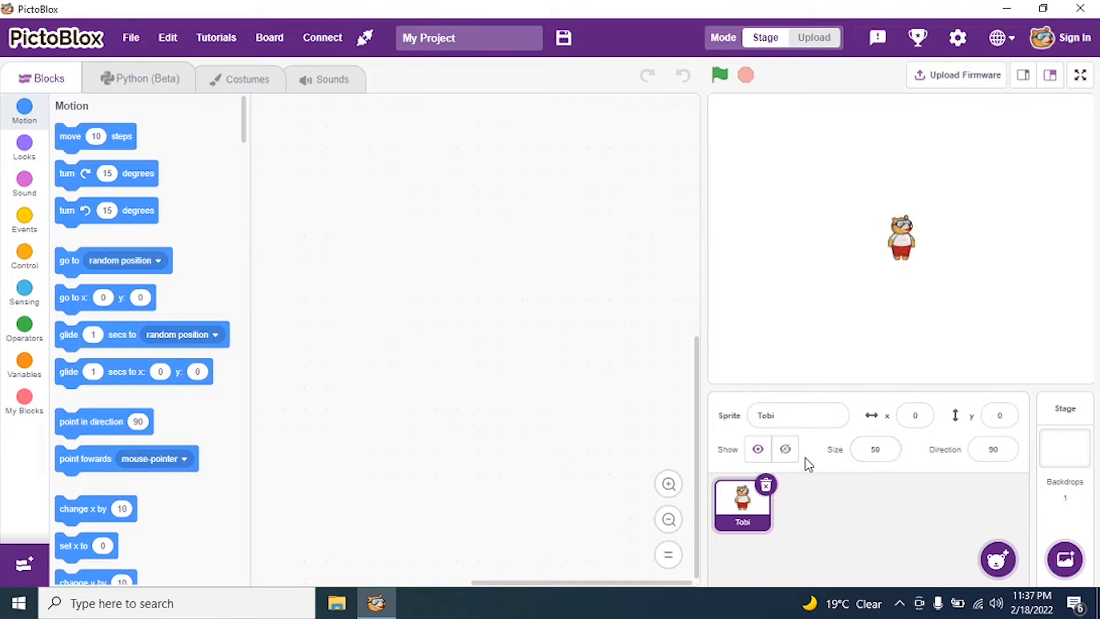
mouse_move(799, 510)
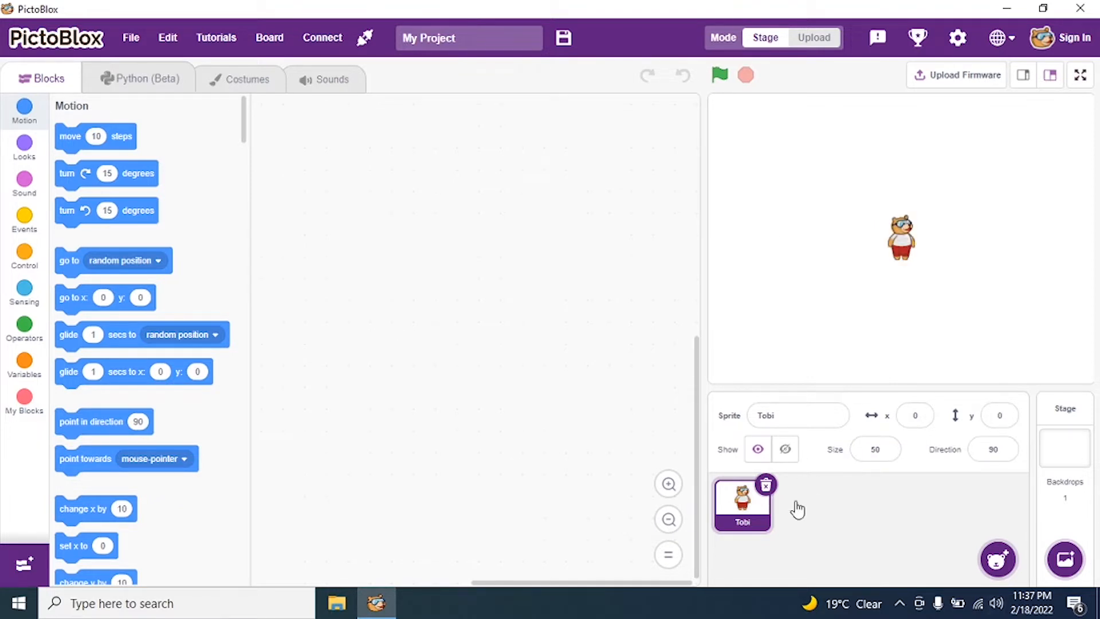
Place a 'when flag clicked' hat block from Events into the script area
left_click(24, 220)
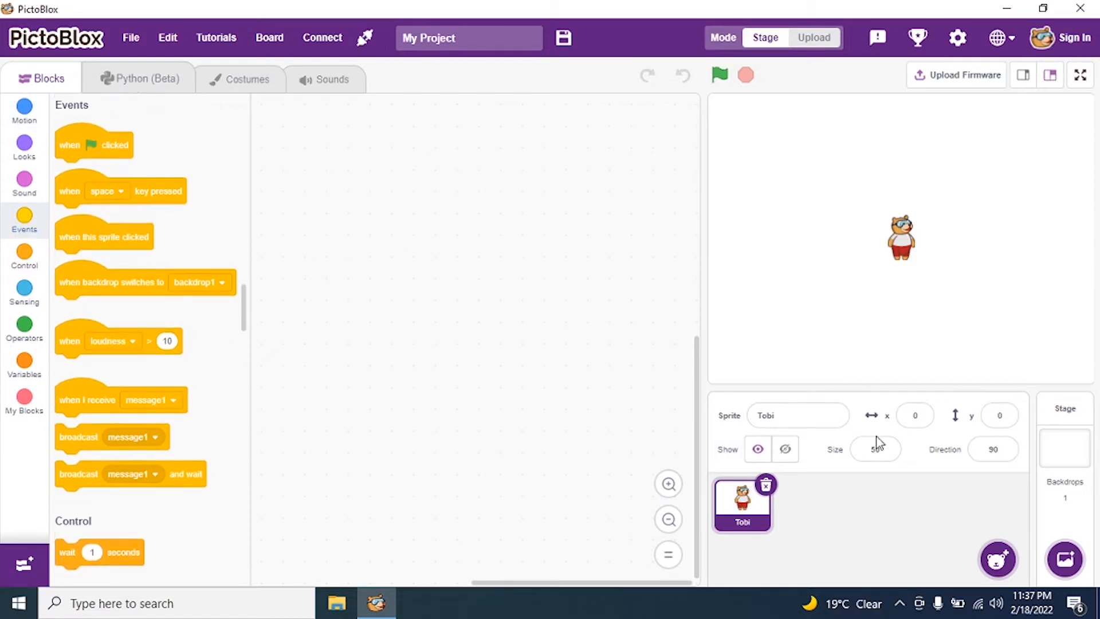
left_click_drag(93, 145, 318, 172)
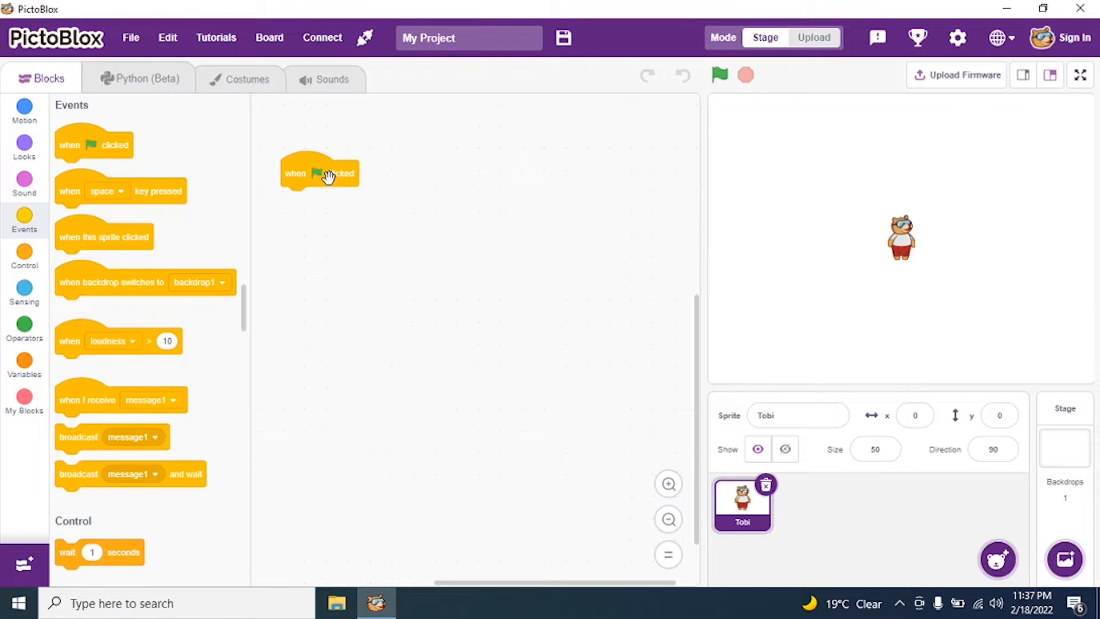
mouse_move(920, 126)
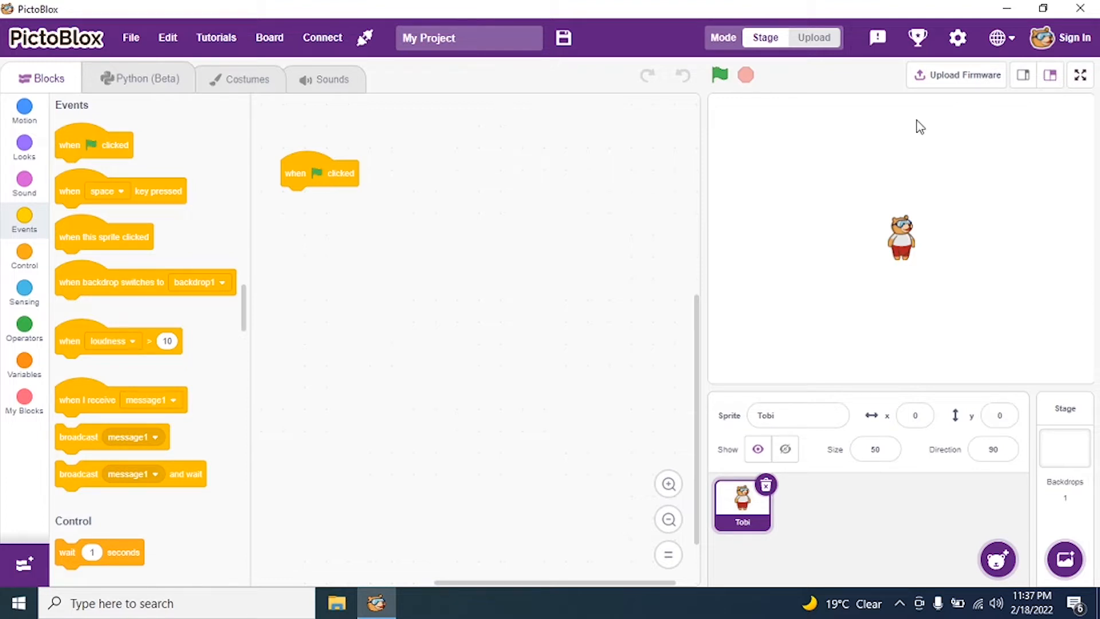
mouse_move(27, 565)
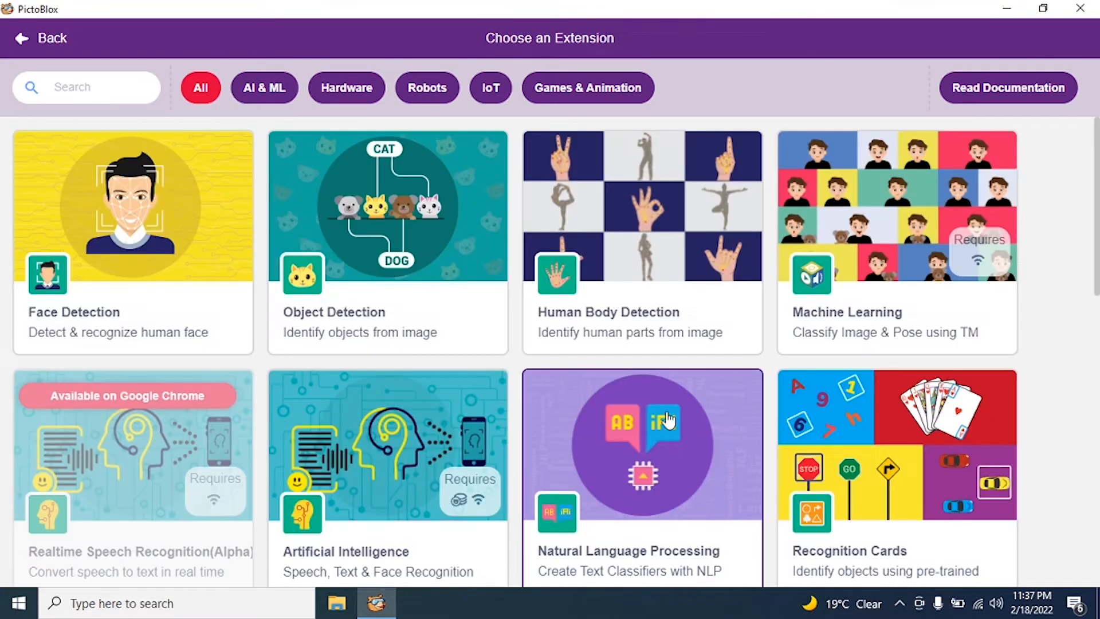
Add the Pen extension from the extension library
scroll("down", 3)
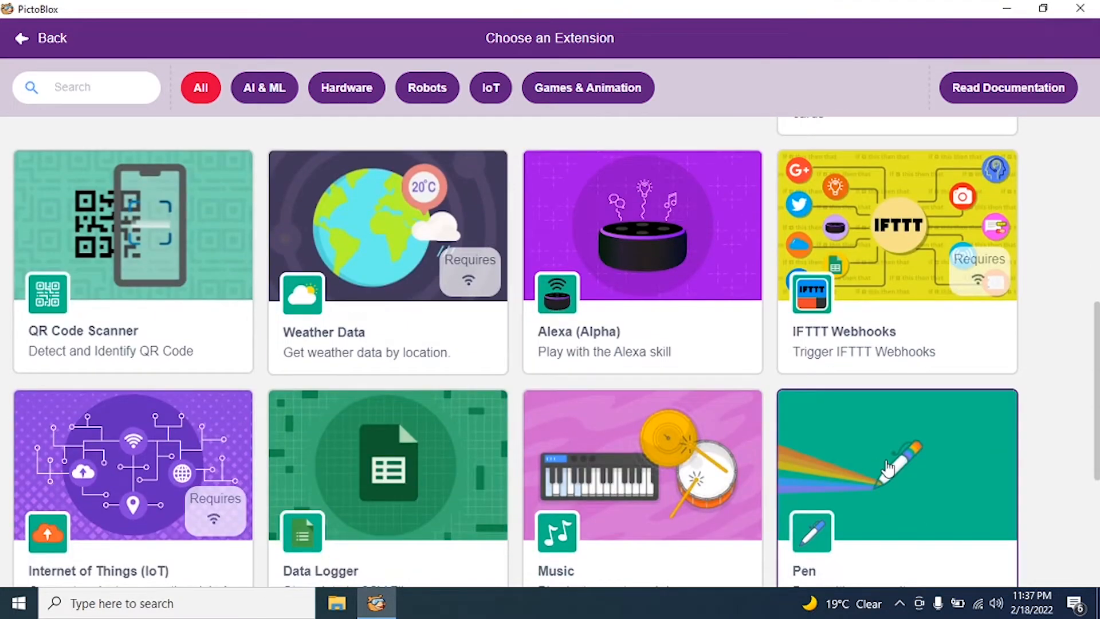
left_click(896, 467)
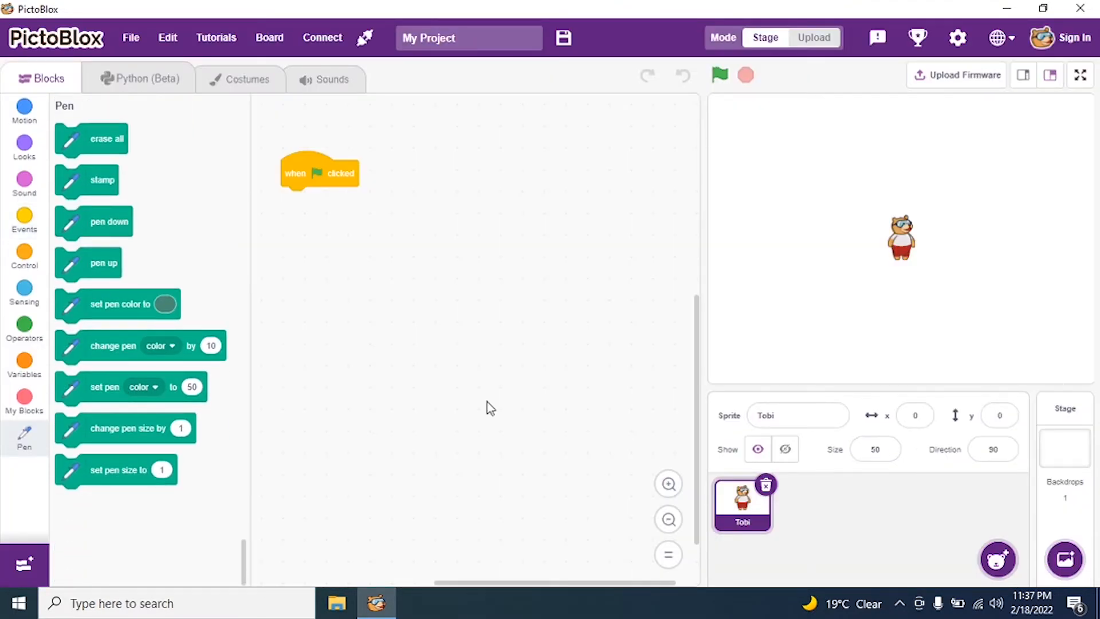
Stack erase all, pen up, go to x:0 y:0, point in direction 90 and pen down
left_click_drag(91, 138, 151, 166)
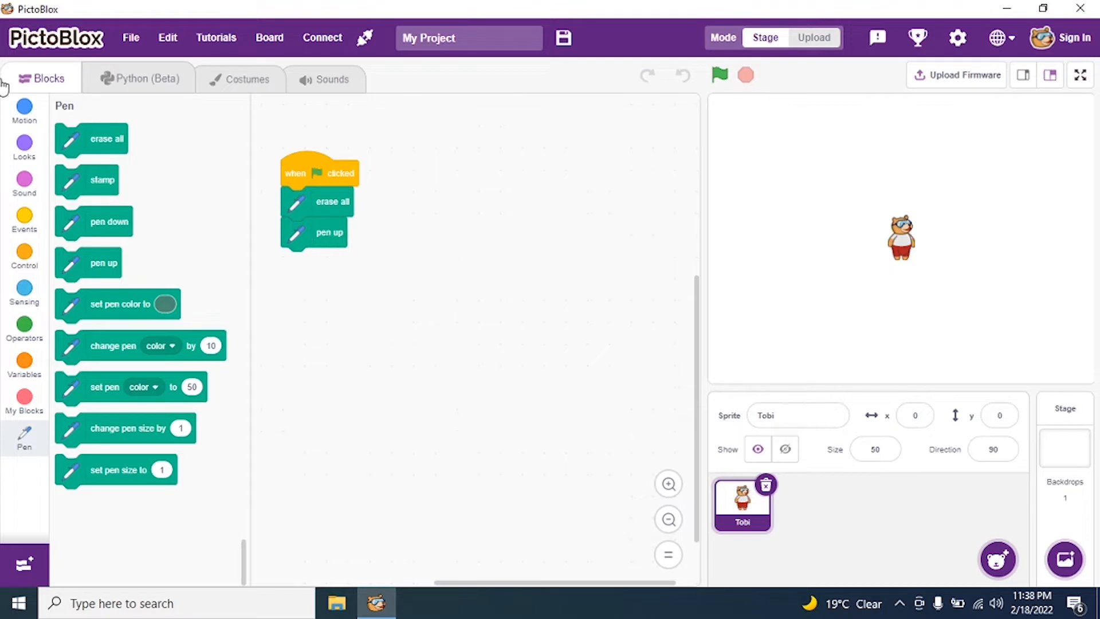
left_click(24, 110)
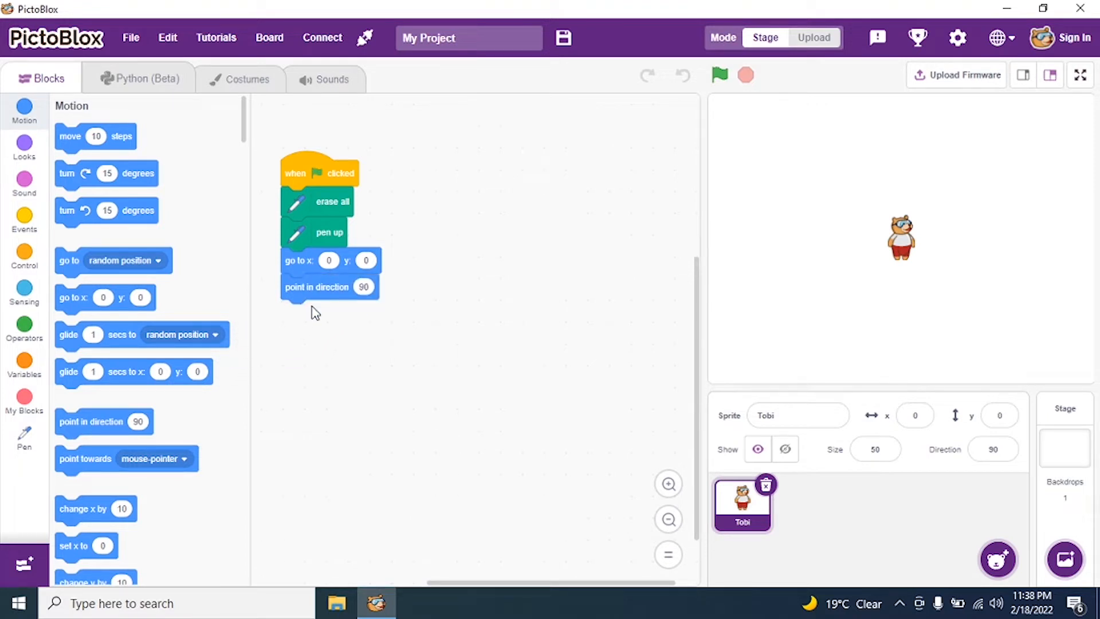
mouse_move(23, 405)
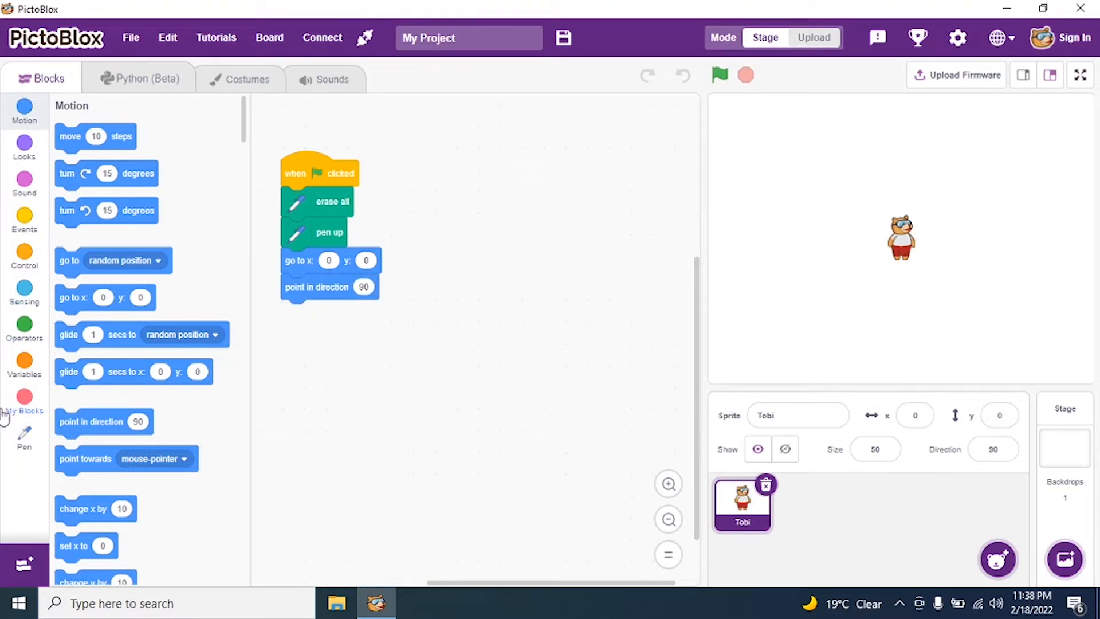
mouse_move(24, 261)
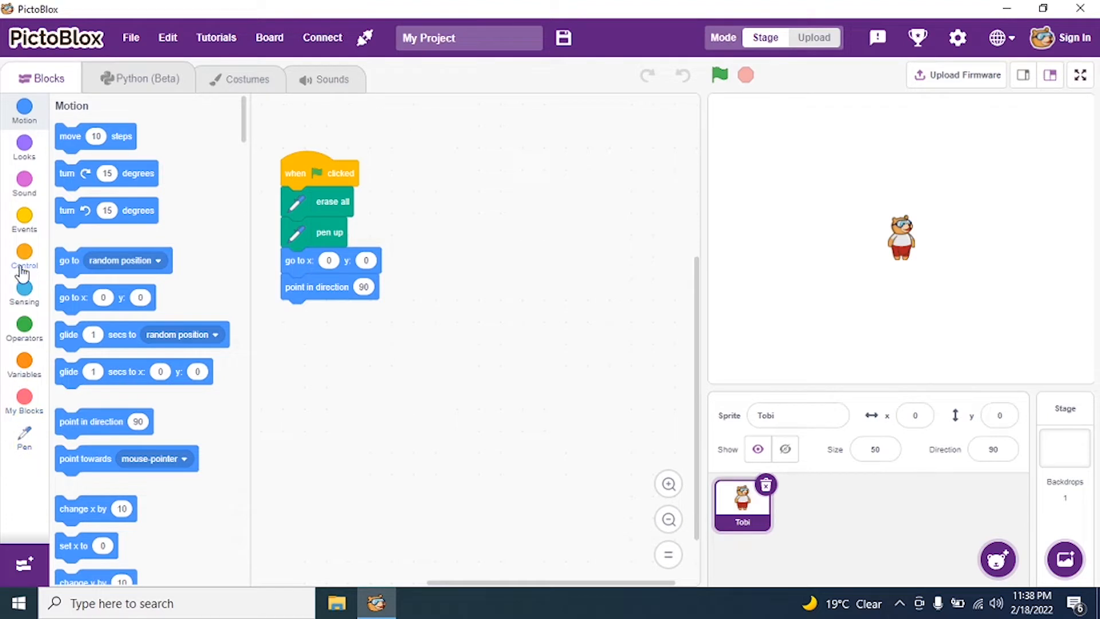
left_click(24, 434)
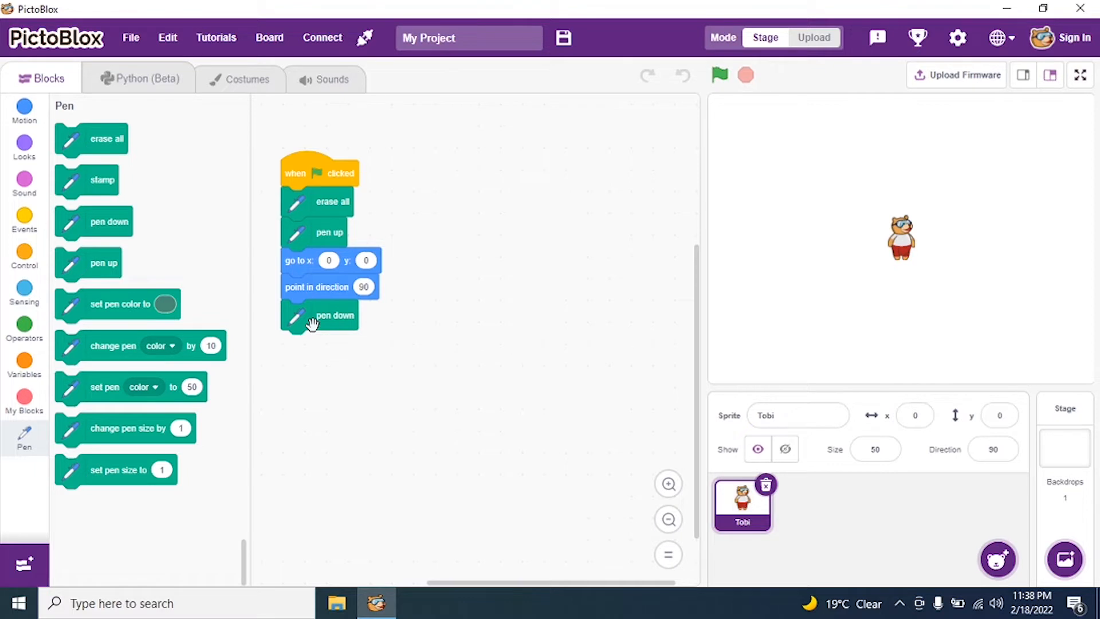
mouse_move(254, 68)
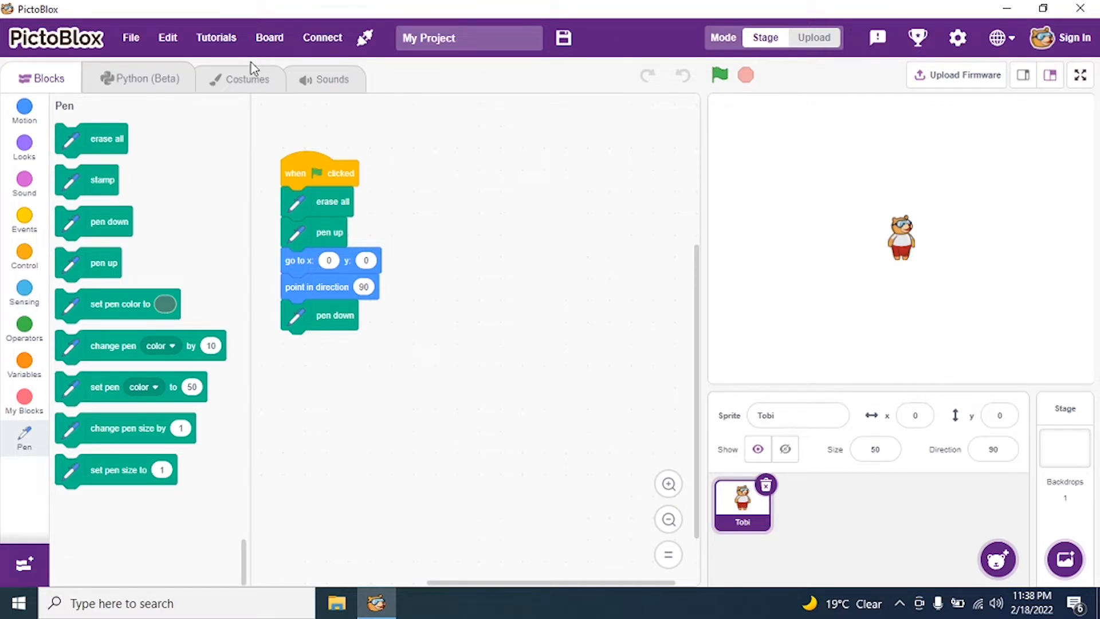
left_click(24, 402)
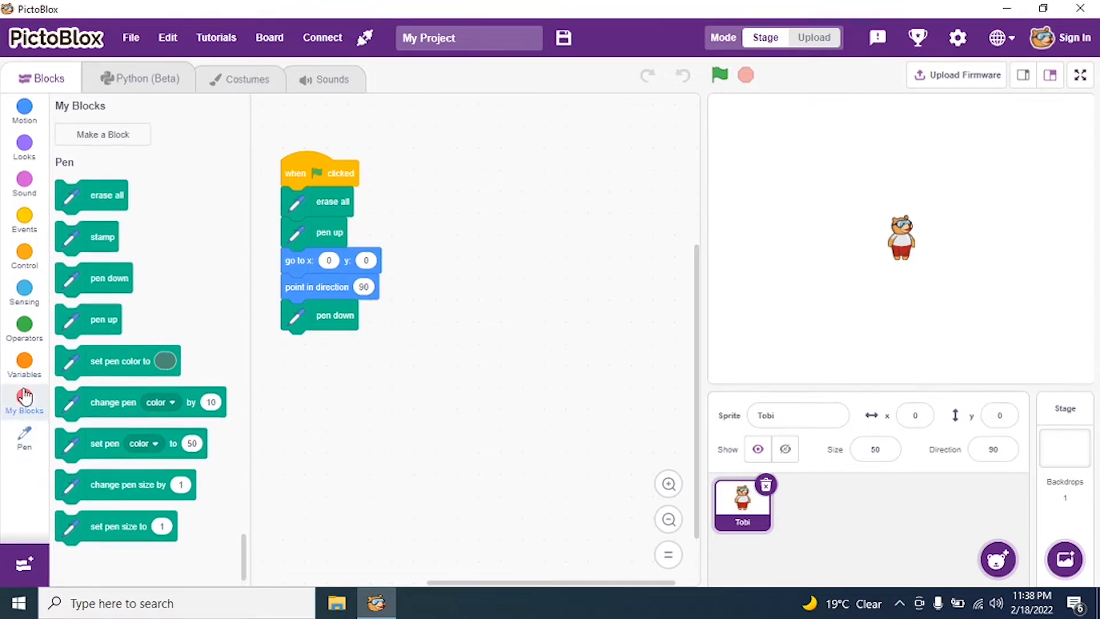
mouse_move(204, 137)
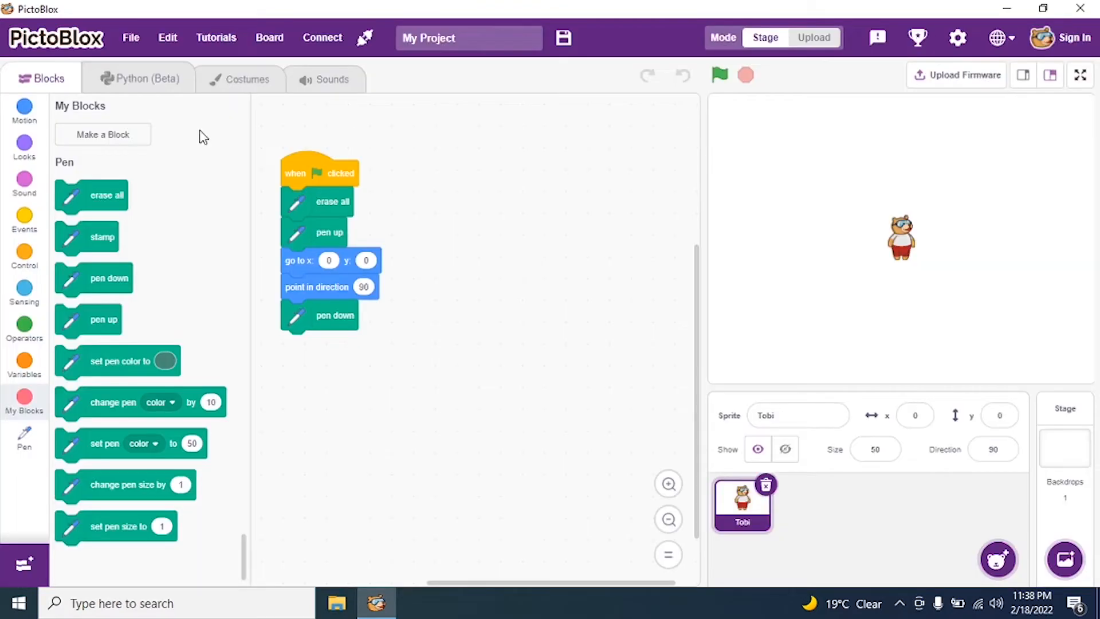
Make a custom block named 'Polygon' with text inputs Size, Sides and Steps
left_click(102, 134)
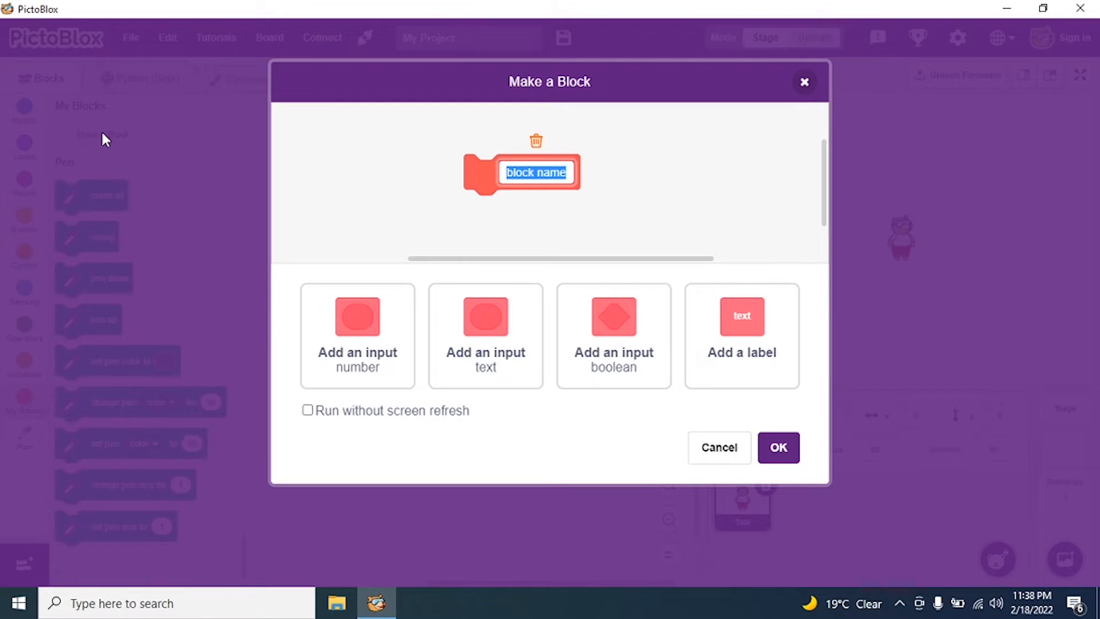
type("Poly")
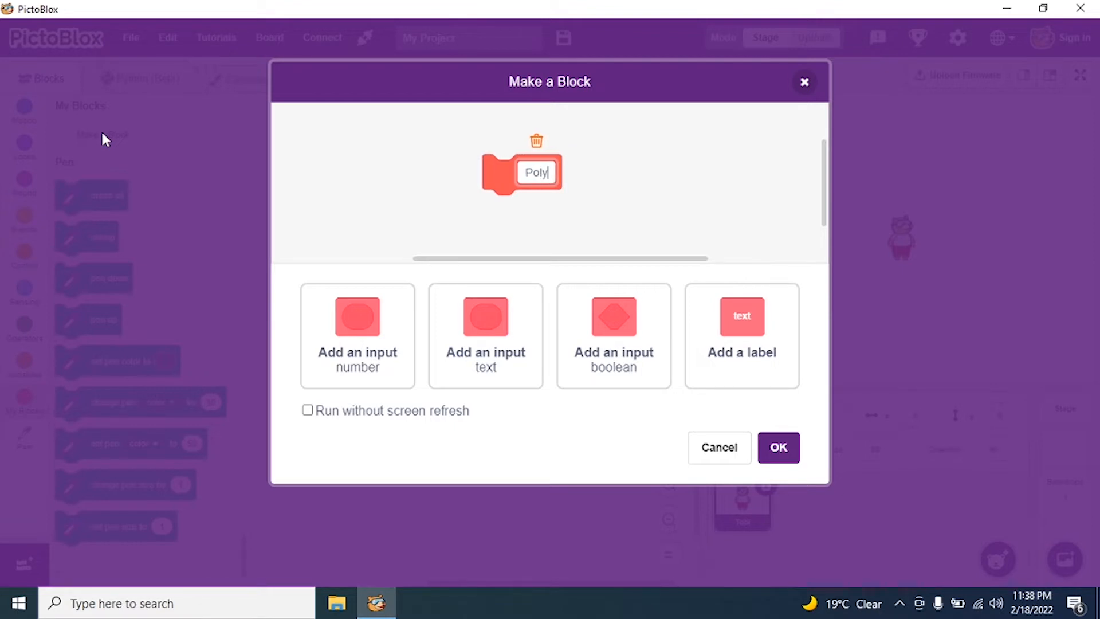
type("gon")
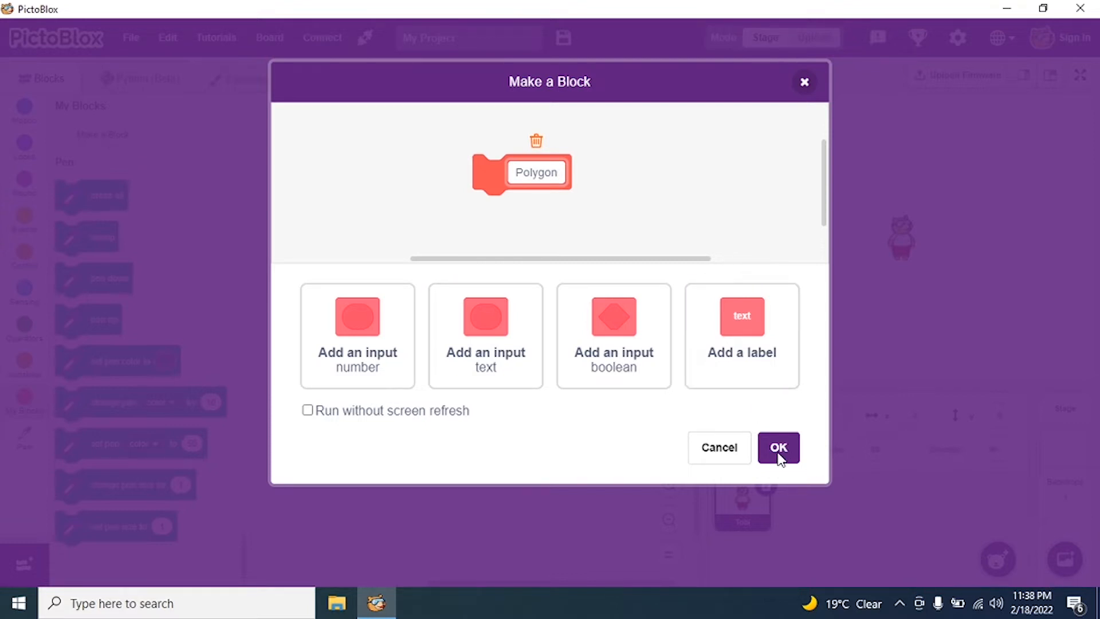
mouse_move(628, 317)
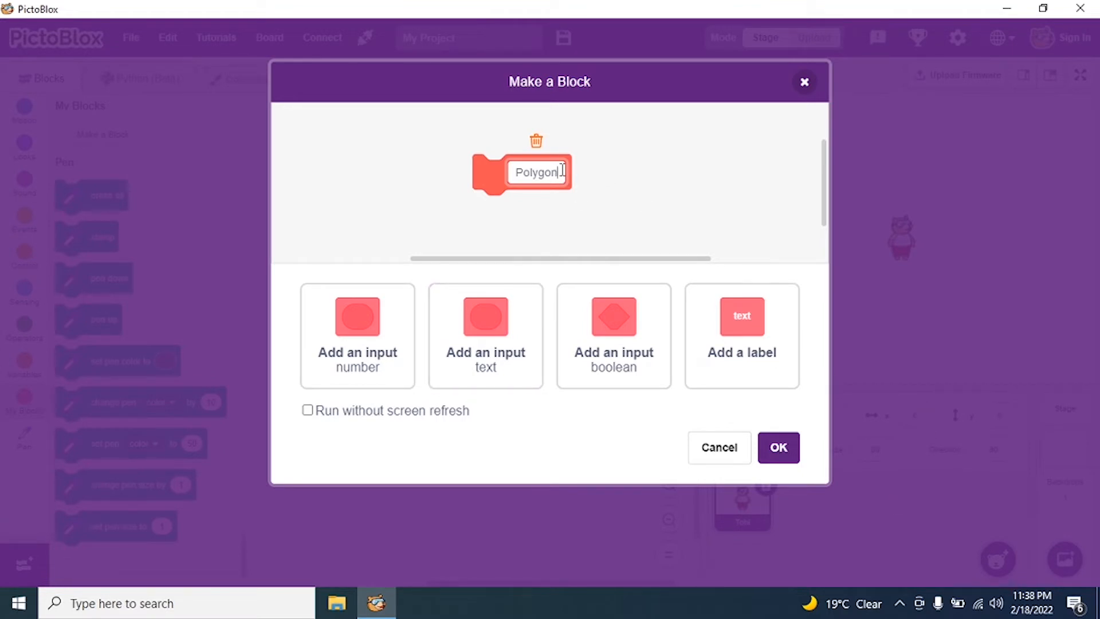
mouse_move(478, 394)
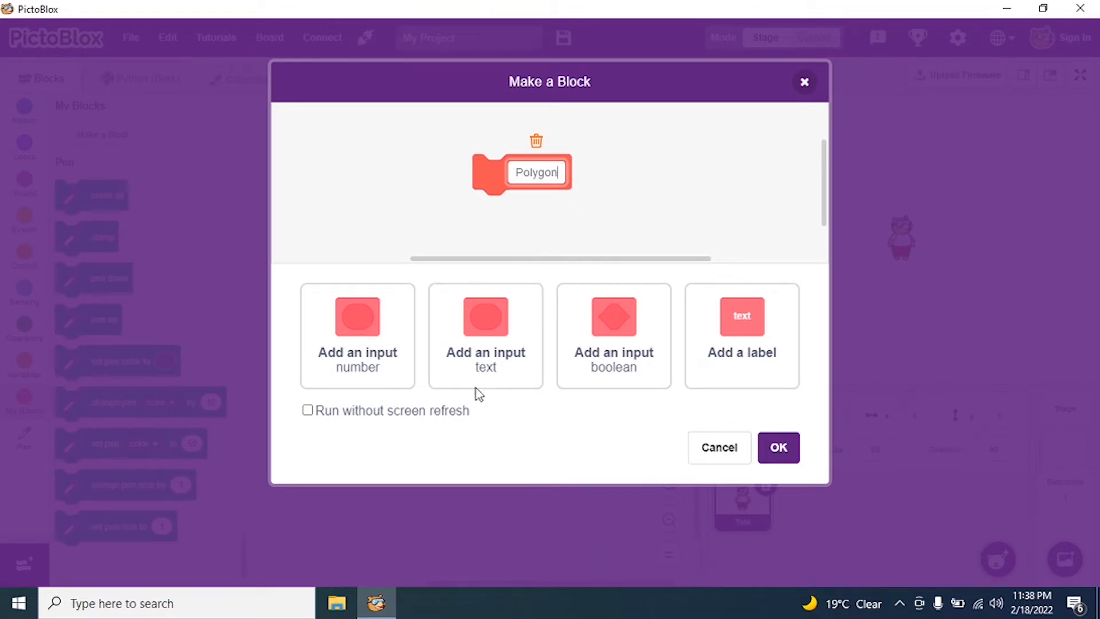
left_click(485, 335)
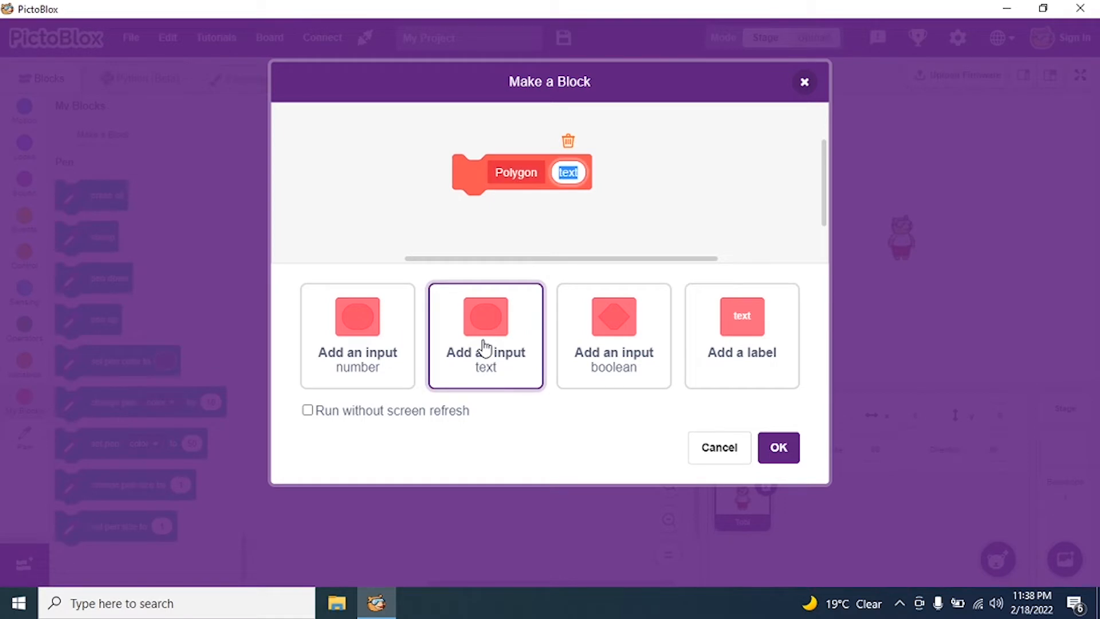
type("Si")
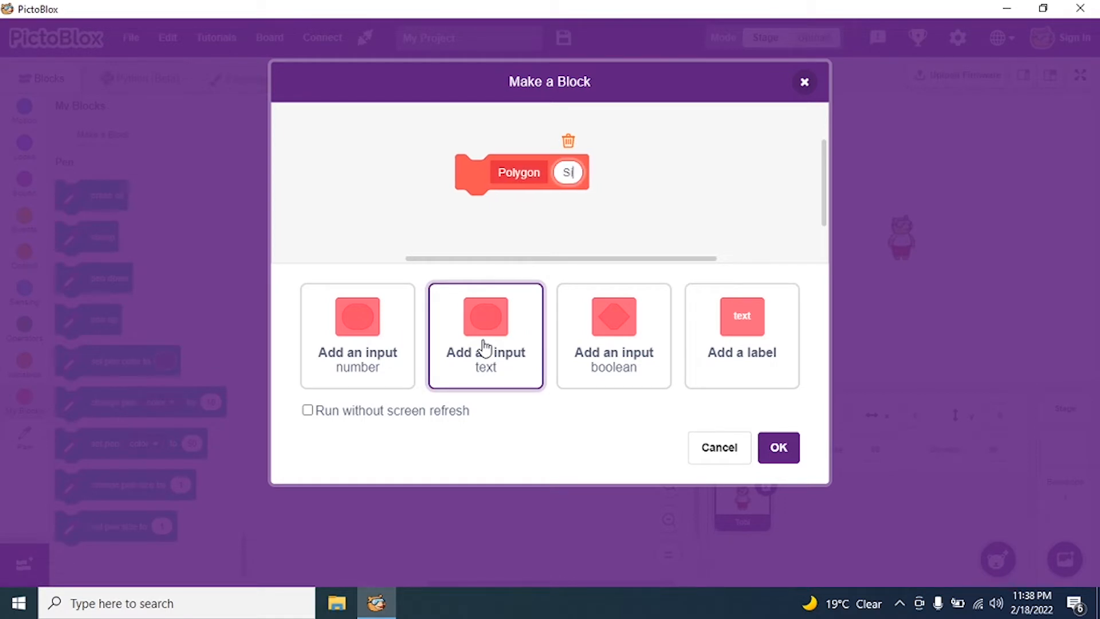
type("ize")
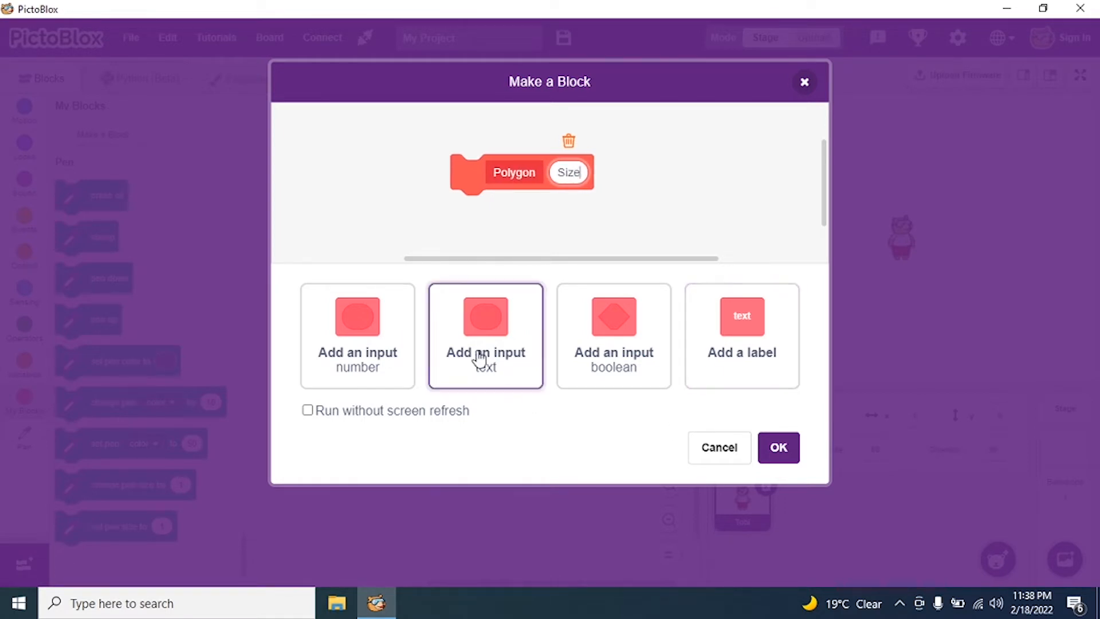
left_click(484, 336)
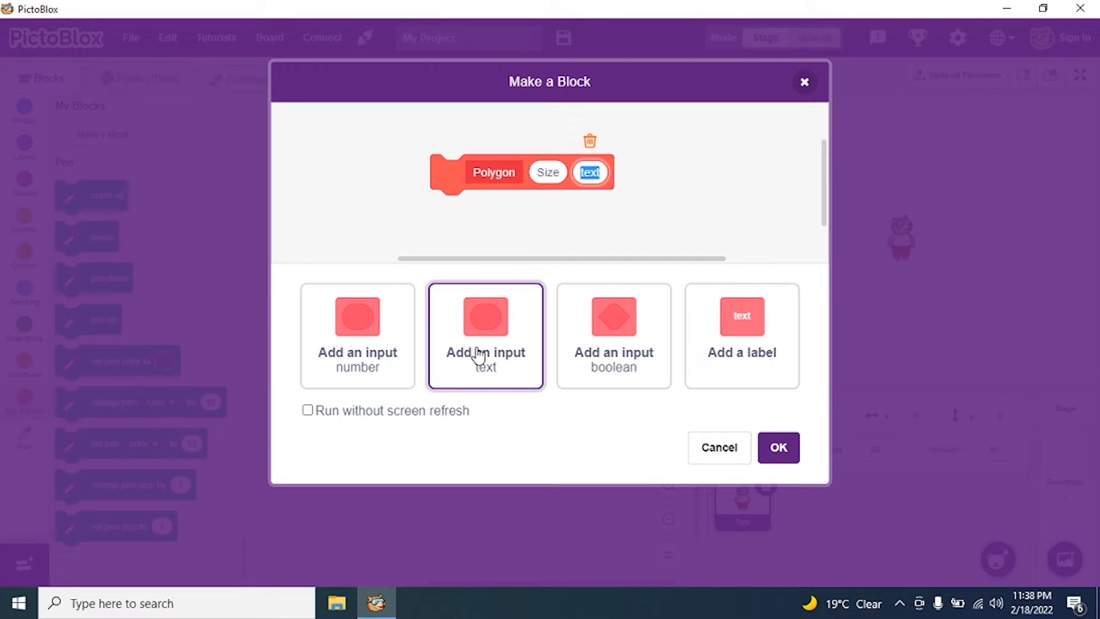
type("Sides")
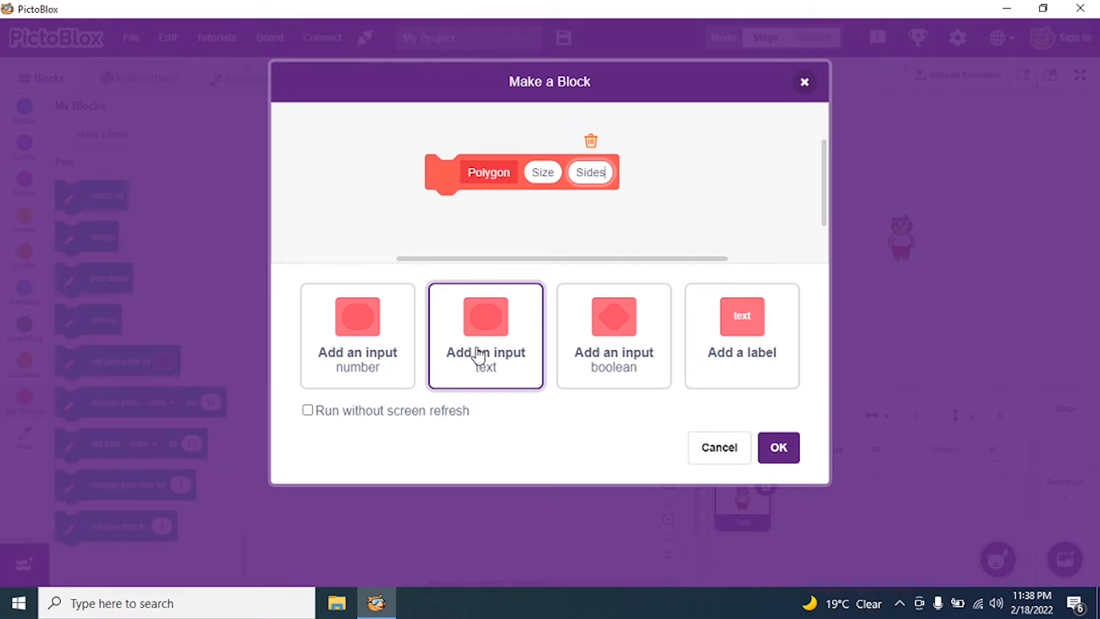
left_click(485, 335)
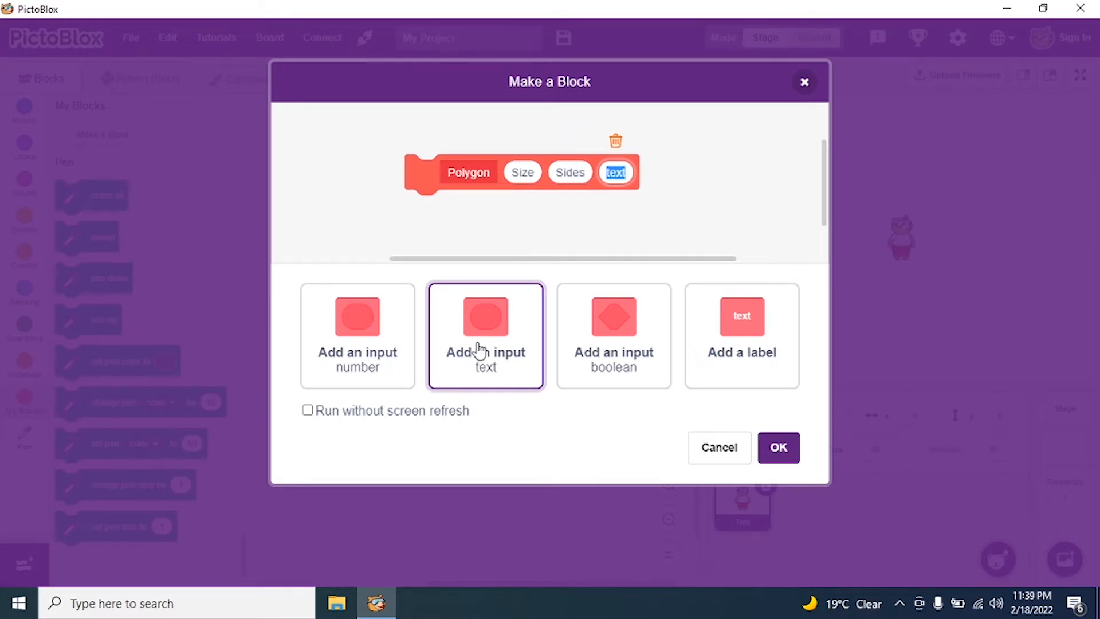
type("Steps")
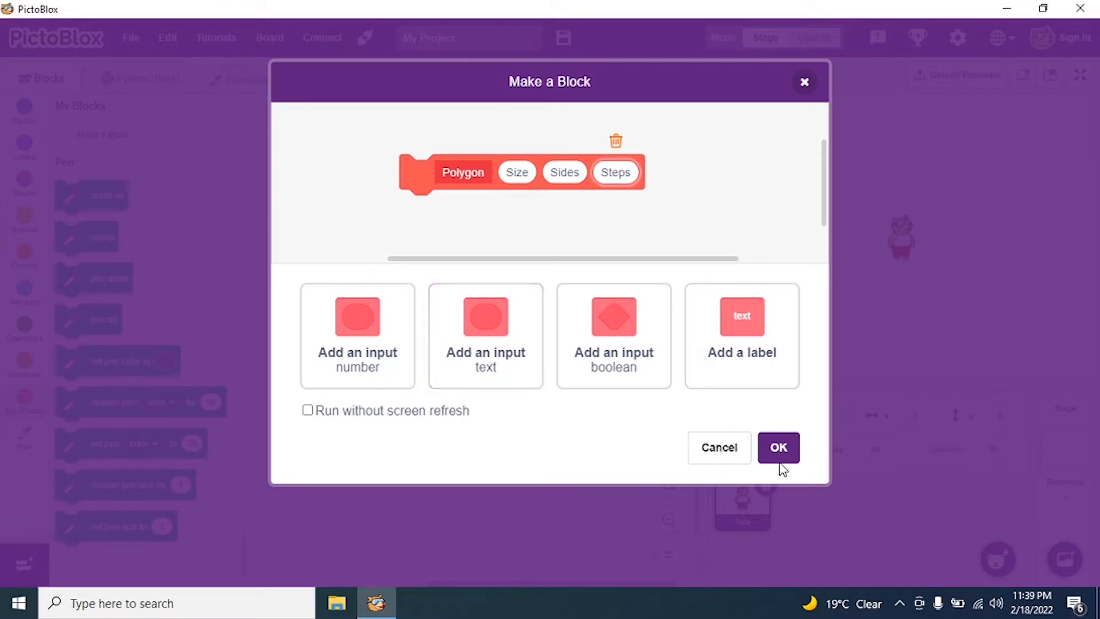
mouse_move(664, 220)
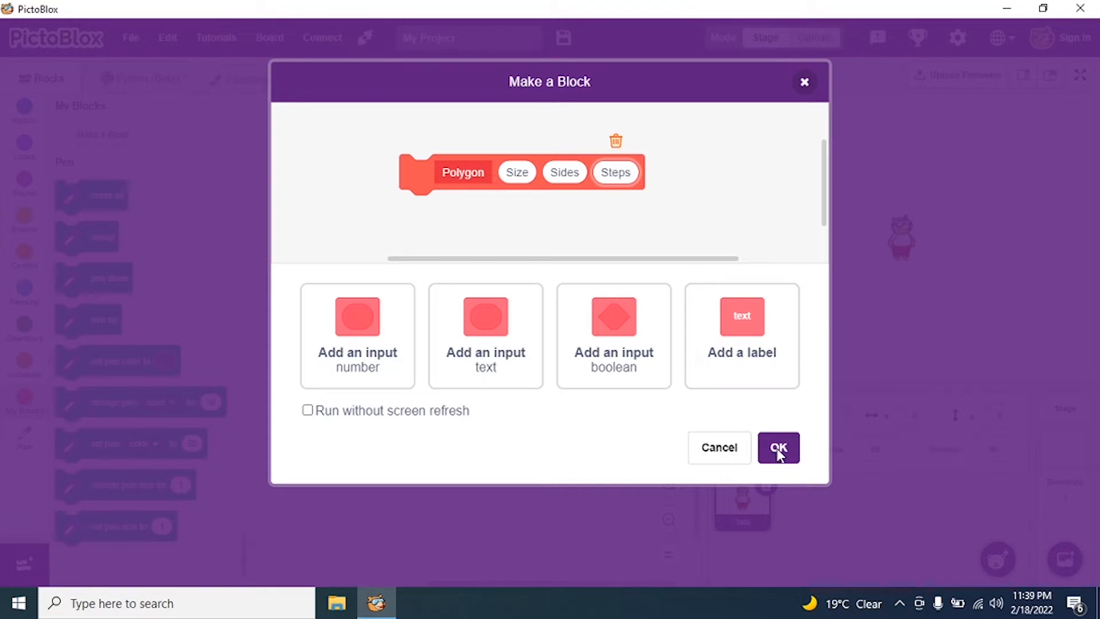
left_click(778, 448)
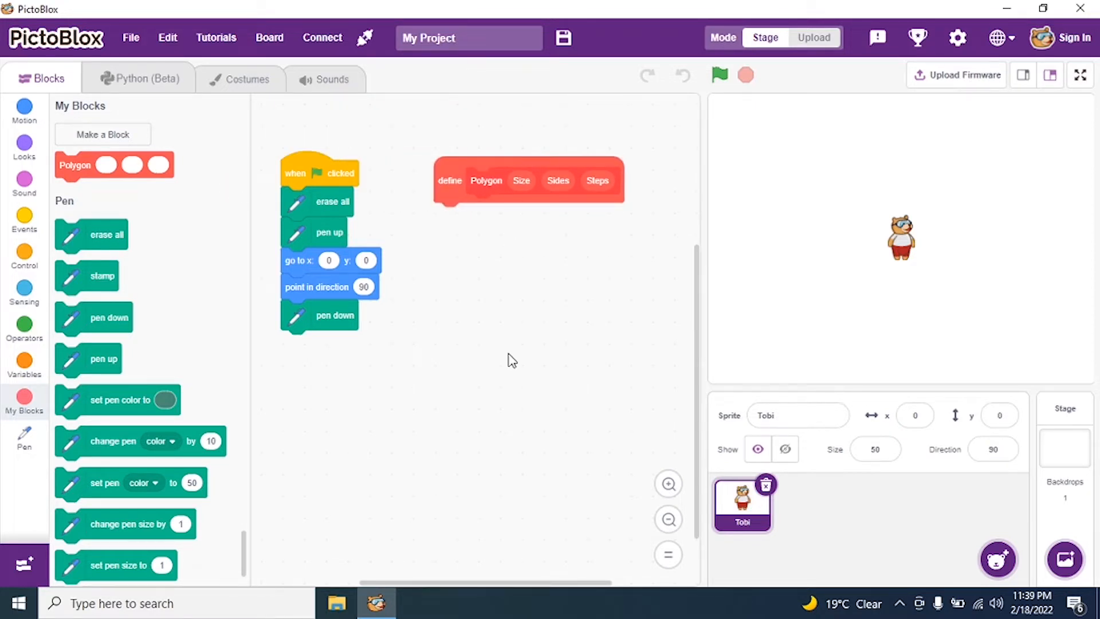
Attach an if-else under define Polygon with the condition Steps = 0
left_click(24, 253)
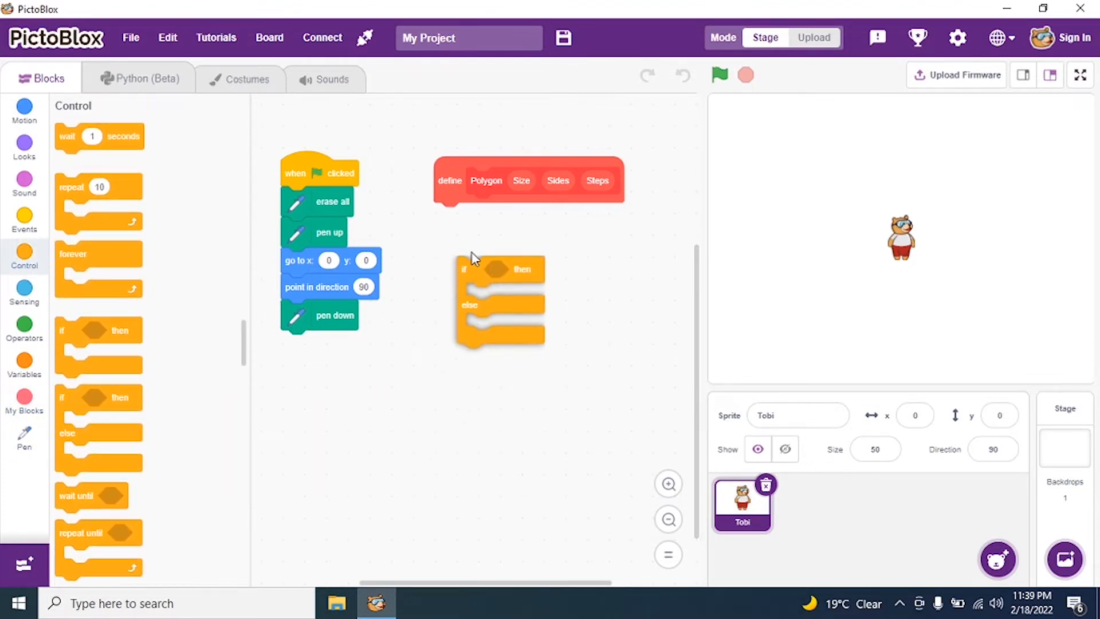
left_click_drag(463, 269, 440, 215)
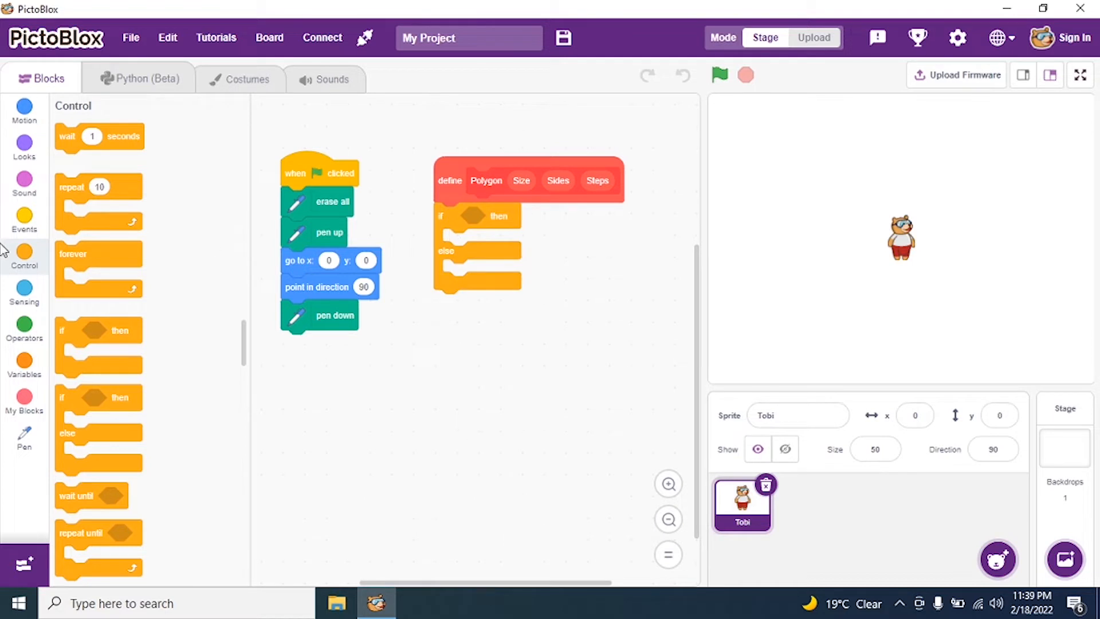
left_click(24, 328)
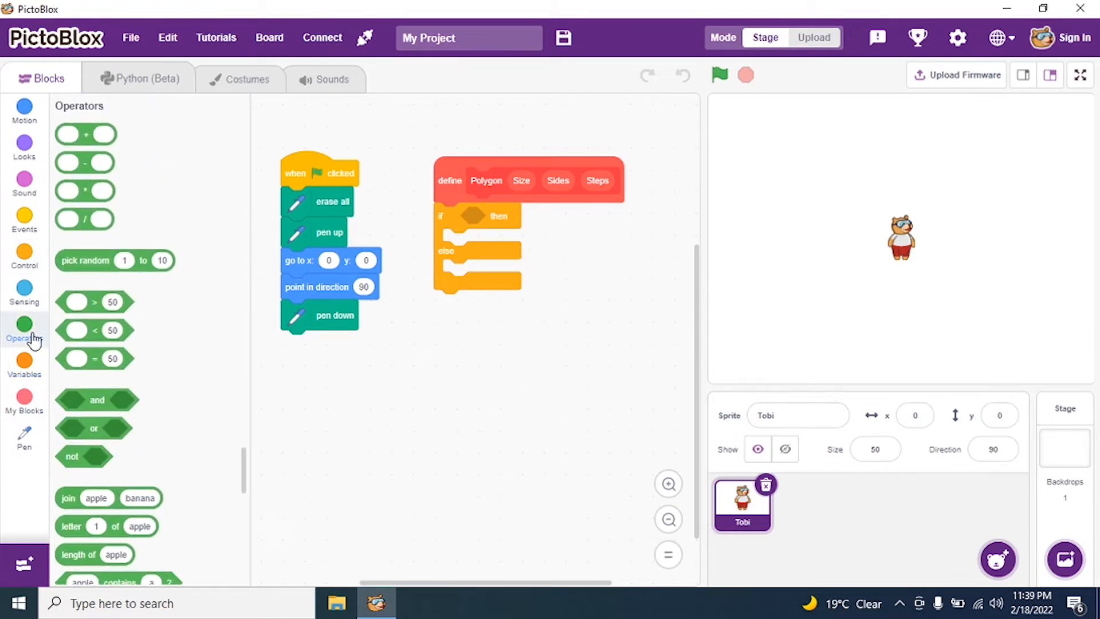
mouse_move(74, 190)
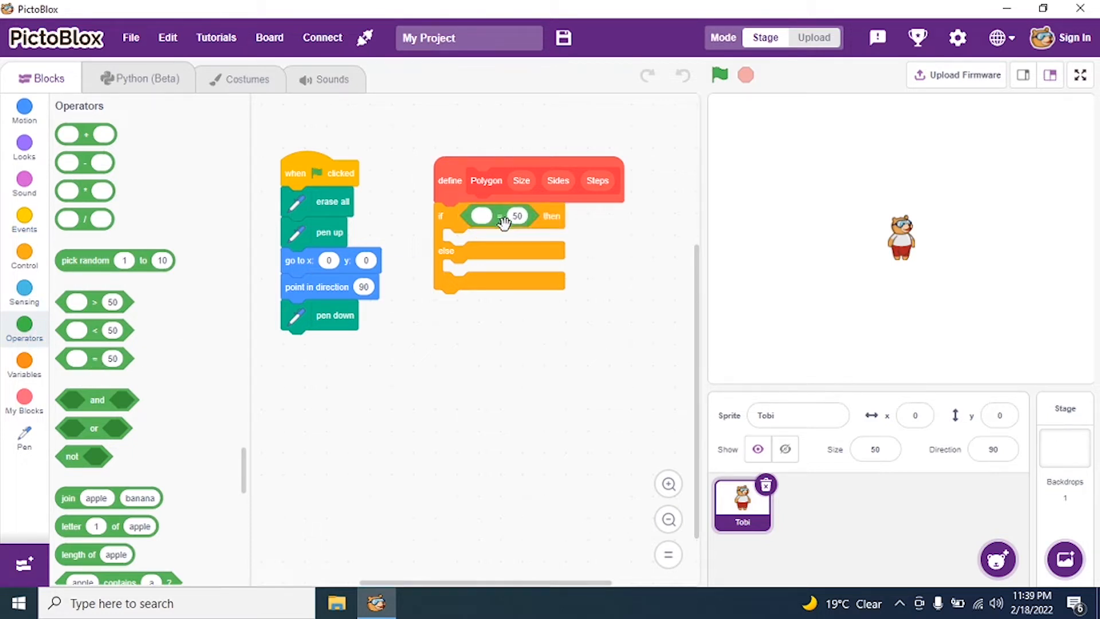
left_click(516, 216)
type("0")
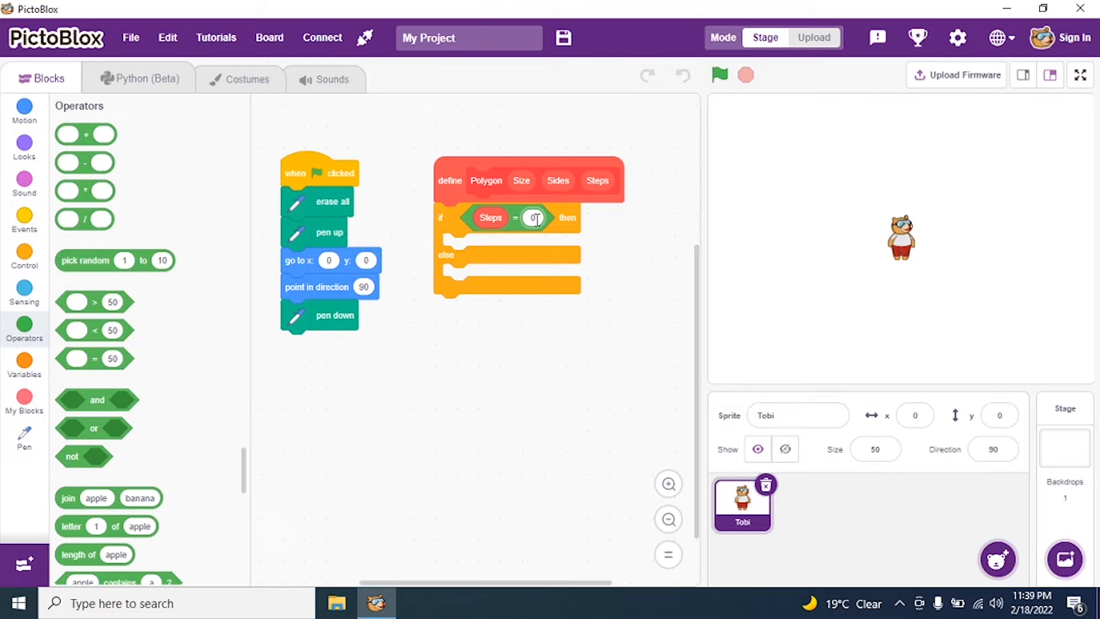
left_click(24, 111)
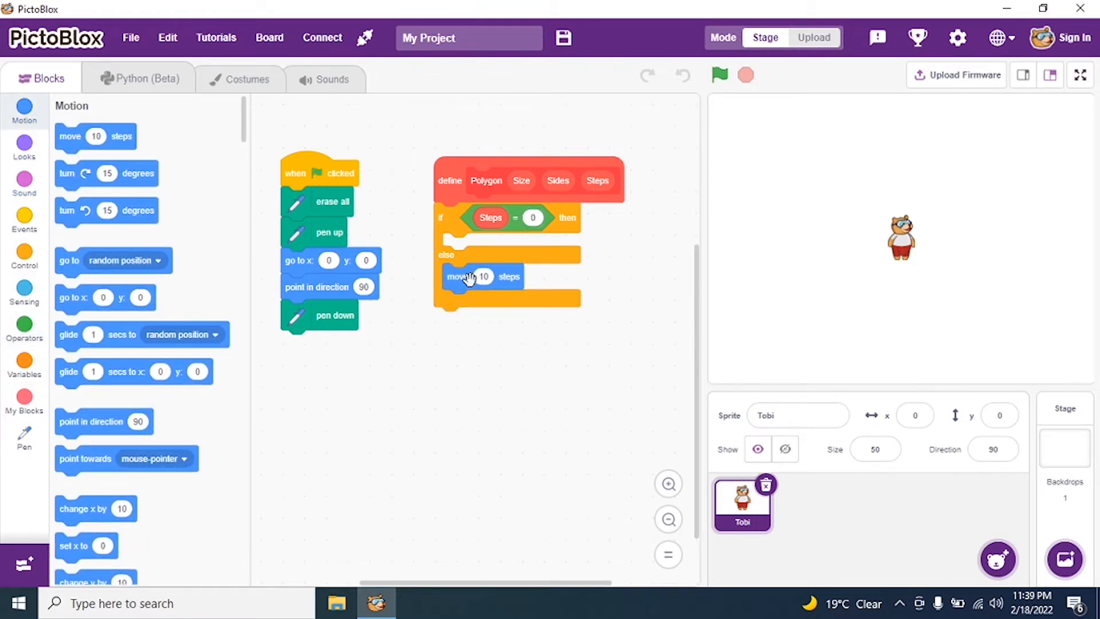
mouse_move(498, 251)
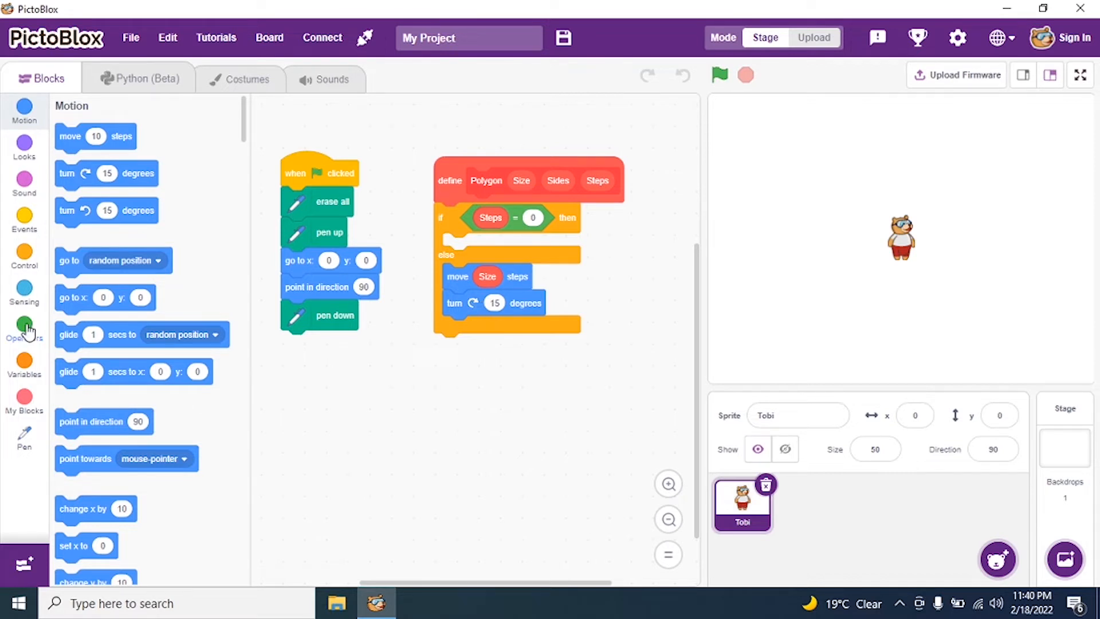
Fill the else branch with turn 360 / Sides and a Polygon call using Size, Sides, Steps - 1
left_click(24, 330)
type("360")
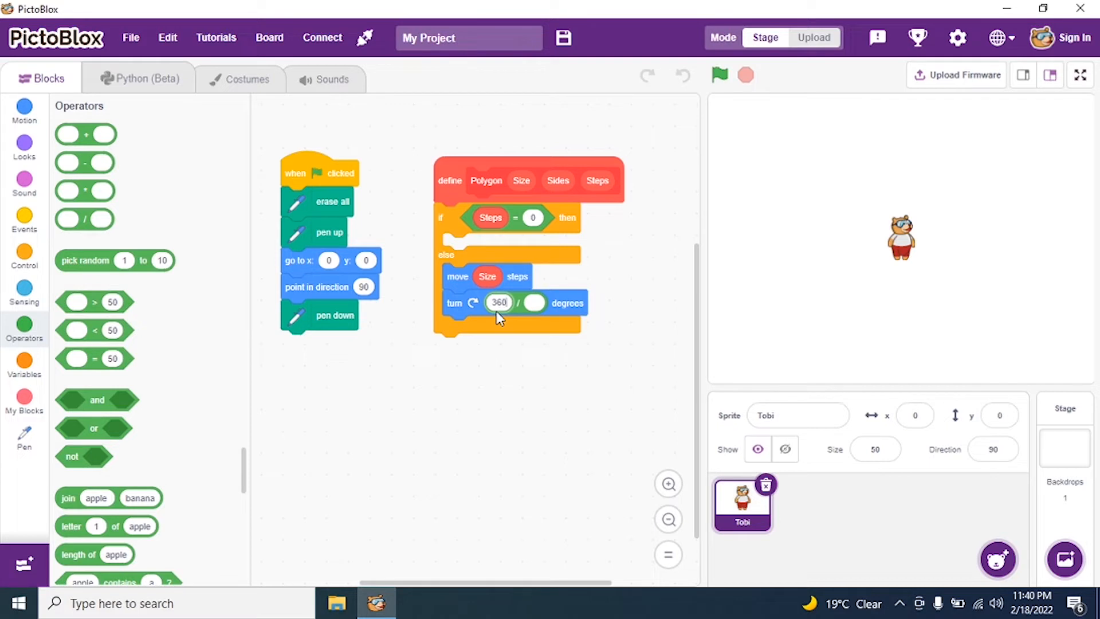
mouse_move(597, 181)
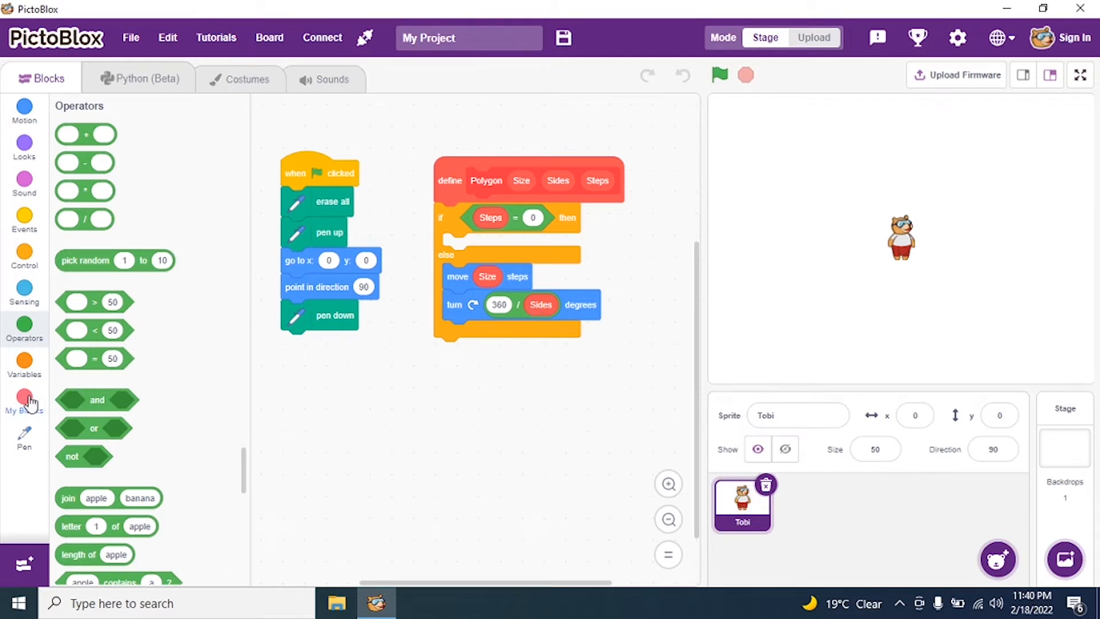
left_click(24, 400)
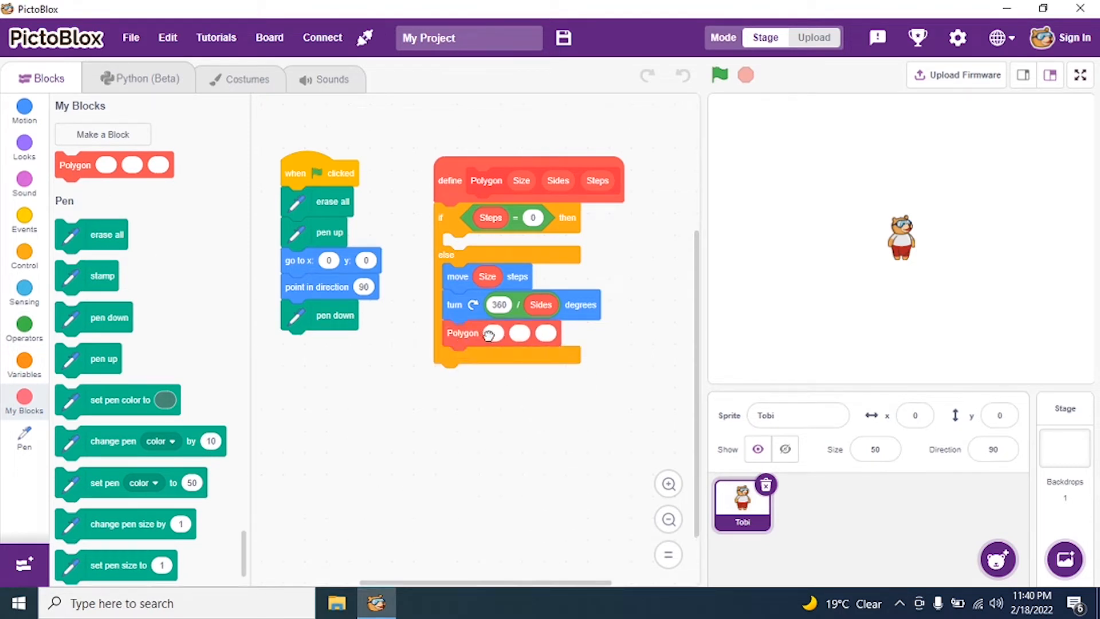
left_click(494, 332)
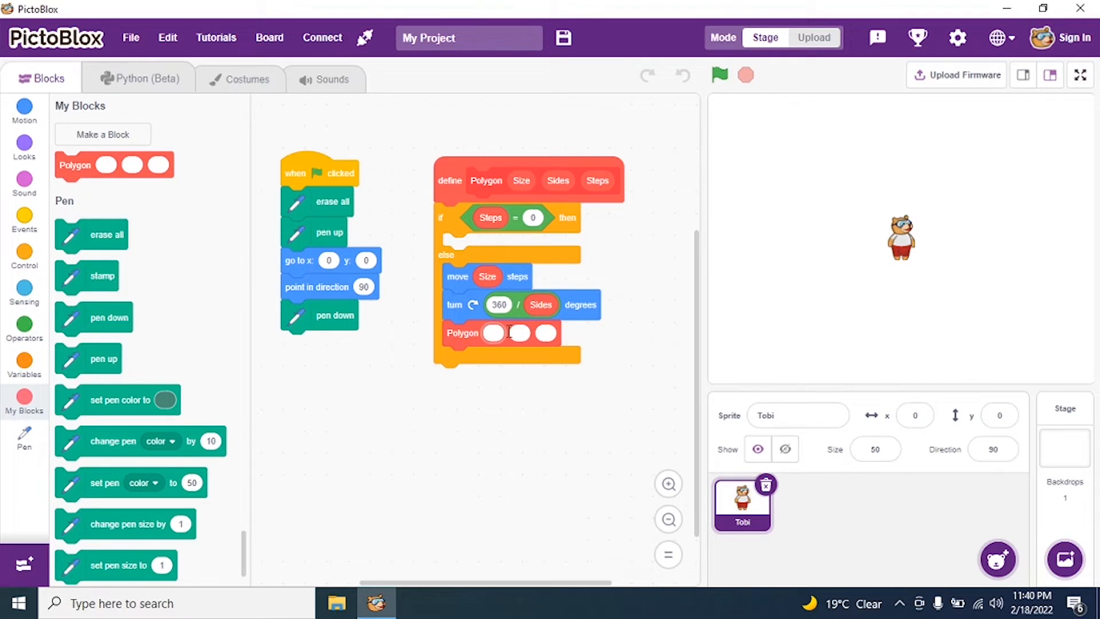
left_click(491, 332)
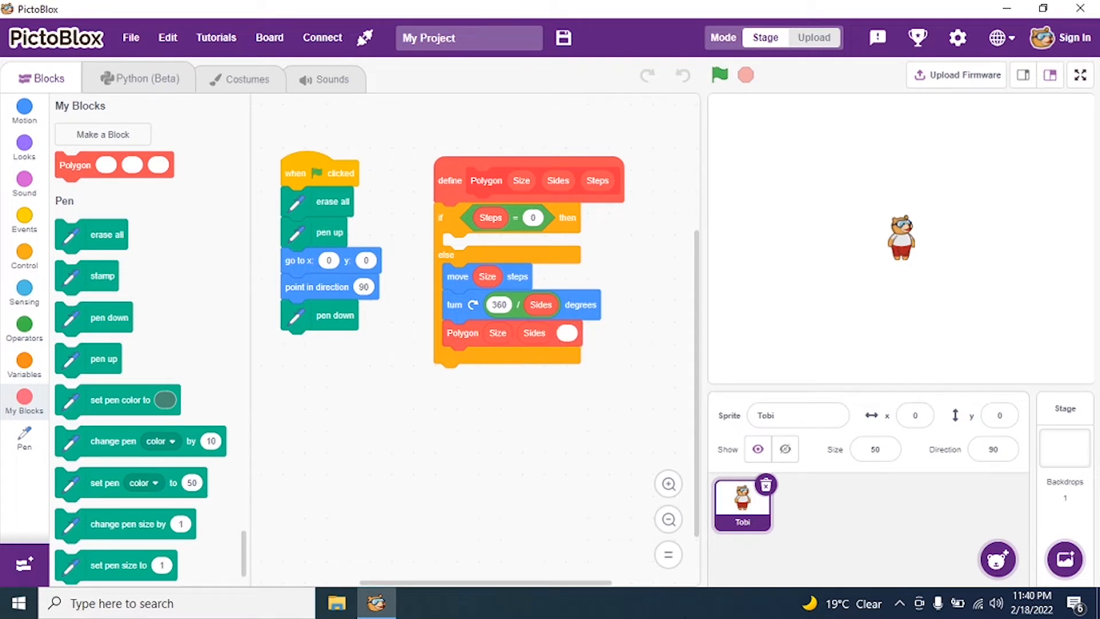
mouse_move(38, 359)
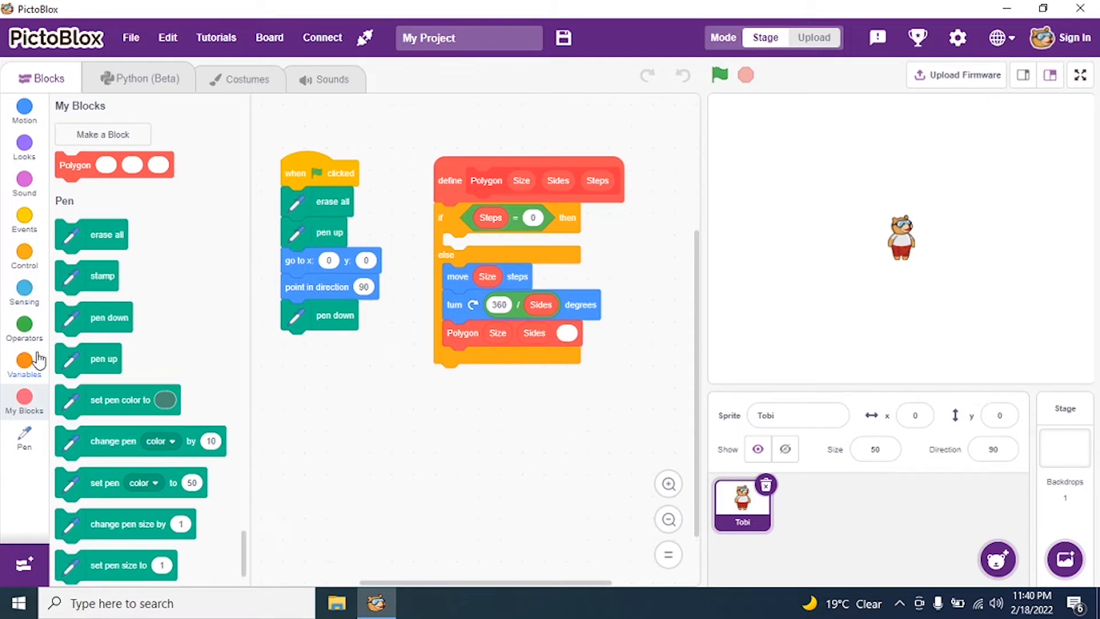
left_click(24, 330)
type("1")
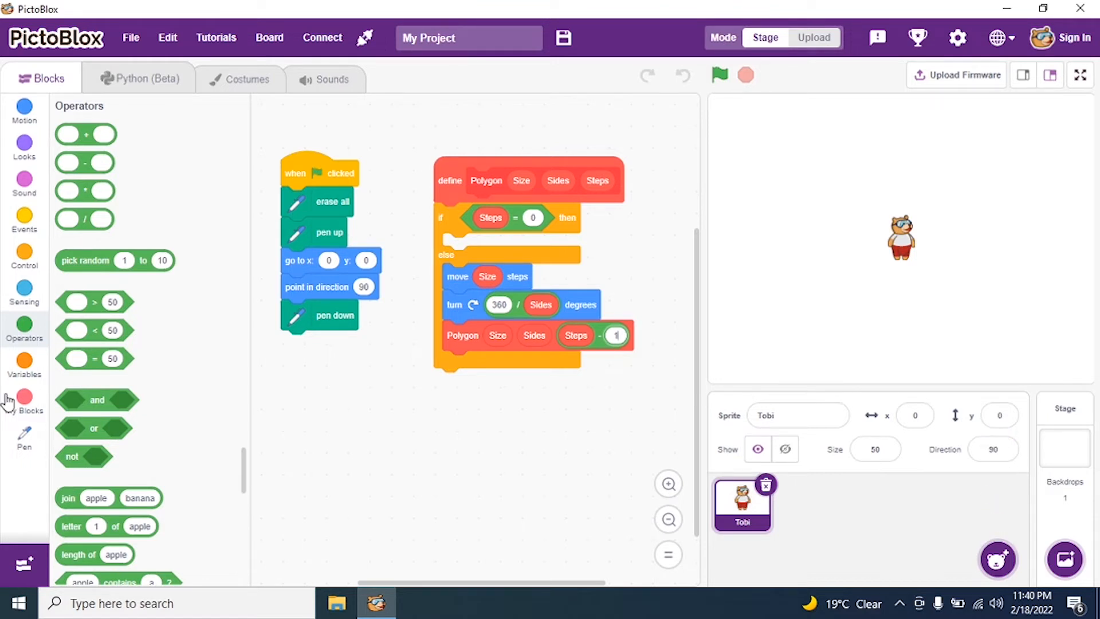
Attach a Polygon block under pen down with inputs 60, 8 and 8
left_click(25, 400)
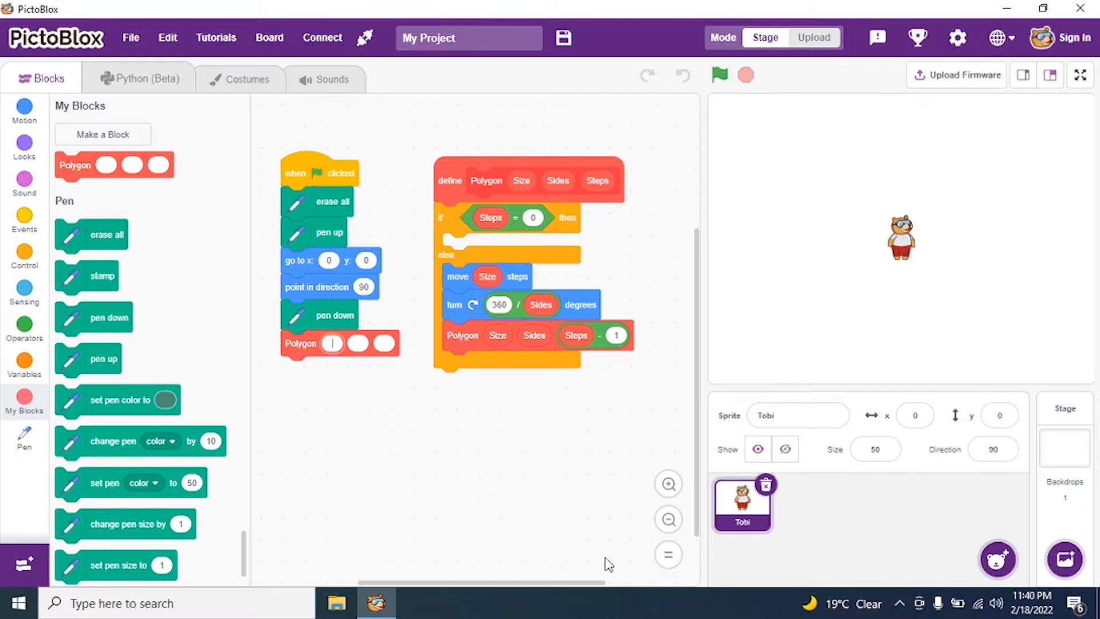
mouse_move(645, 595)
type("60")
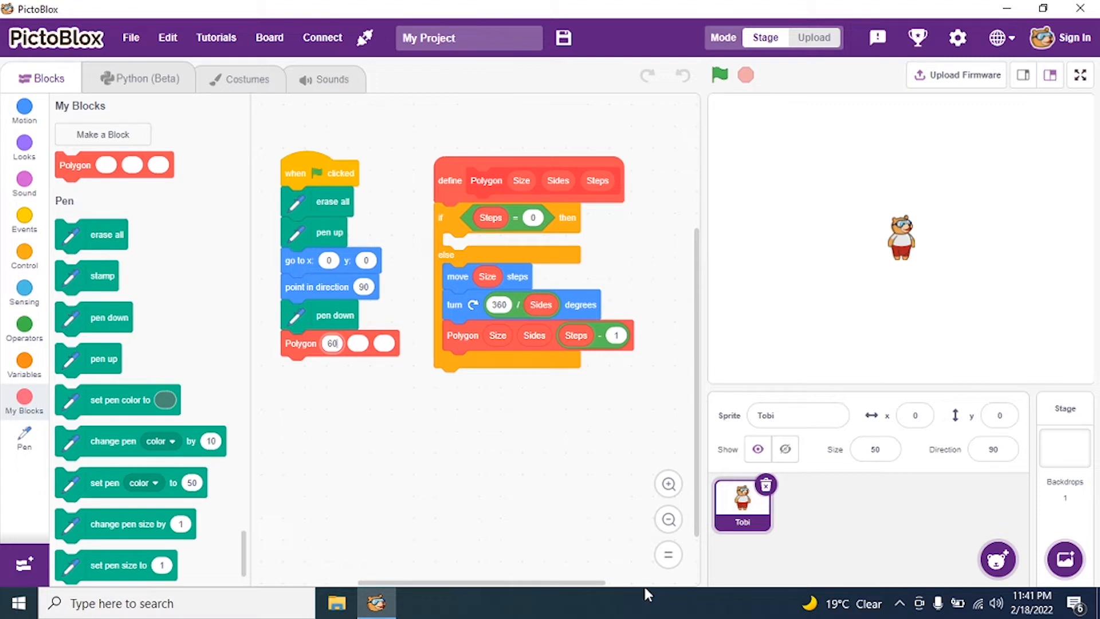
mouse_move(413, 435)
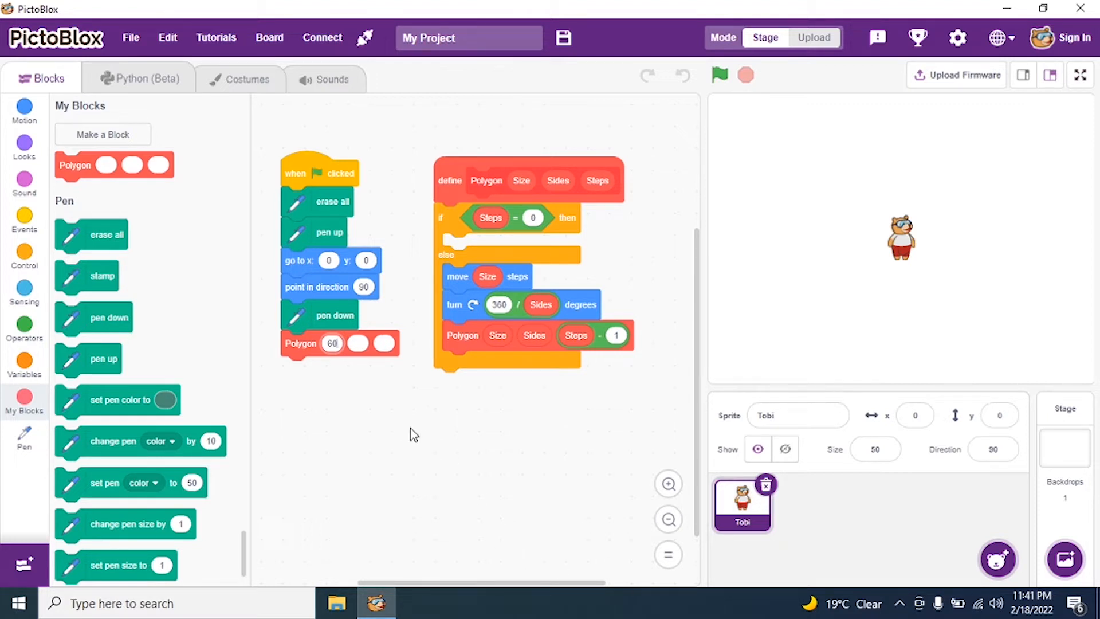
left_click(357, 343)
type("8")
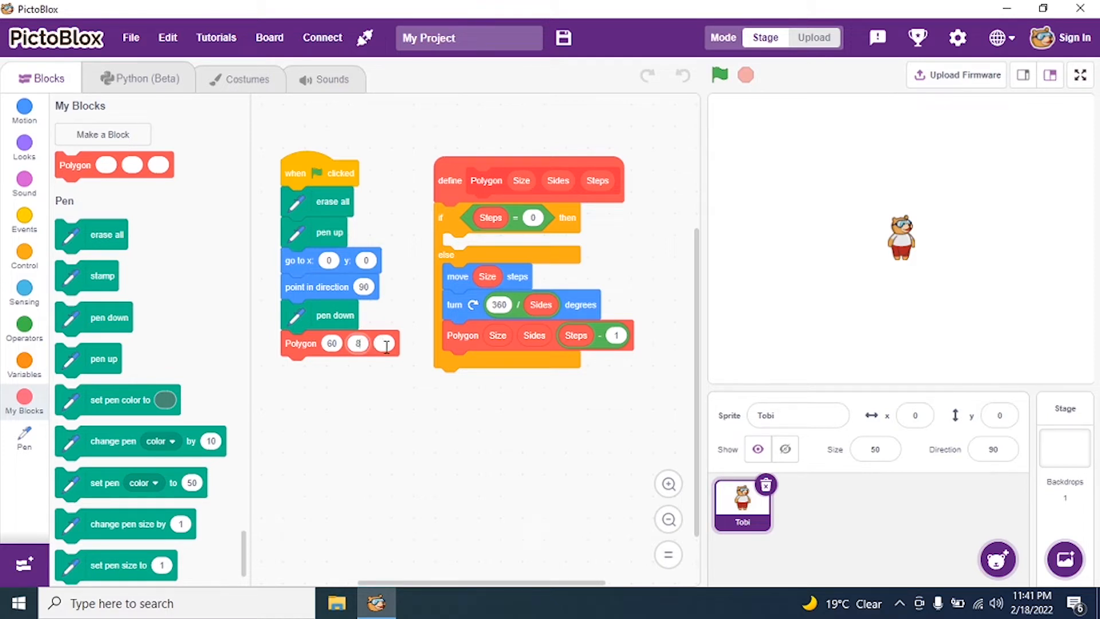
left_click(384, 344)
type("8")
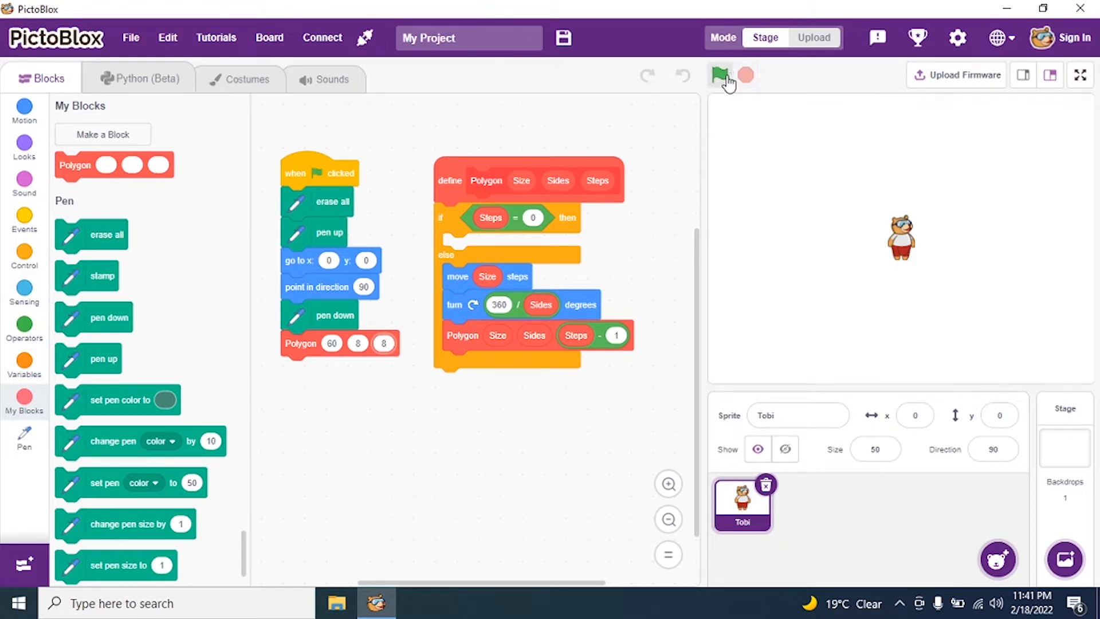
Run the script with the green flag to draw an octagon on the stage
left_click(720, 75)
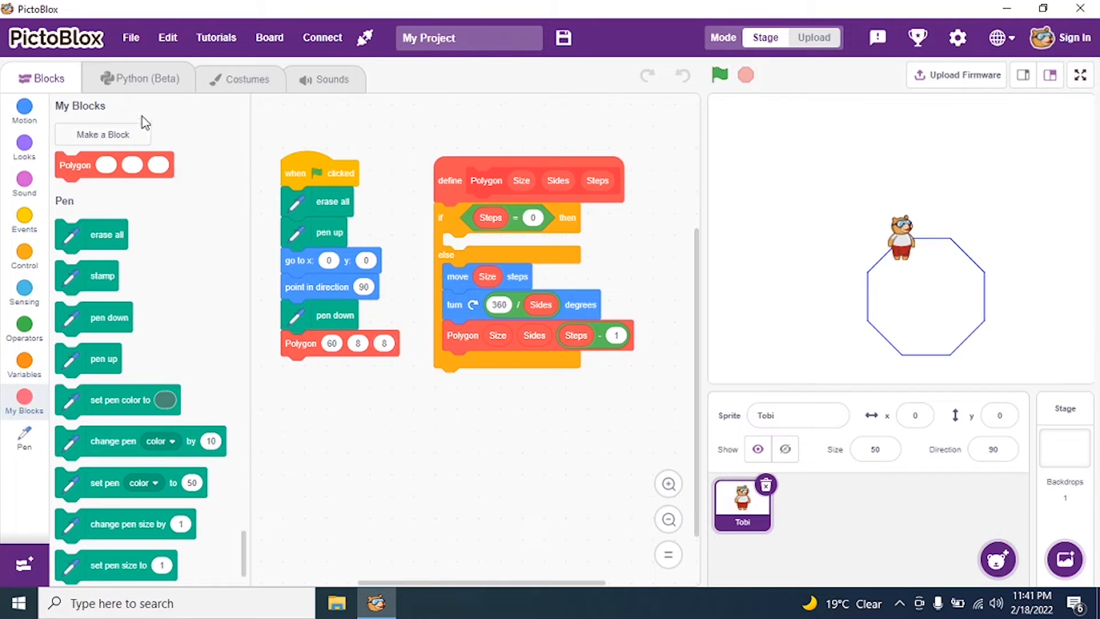
left_click(103, 134)
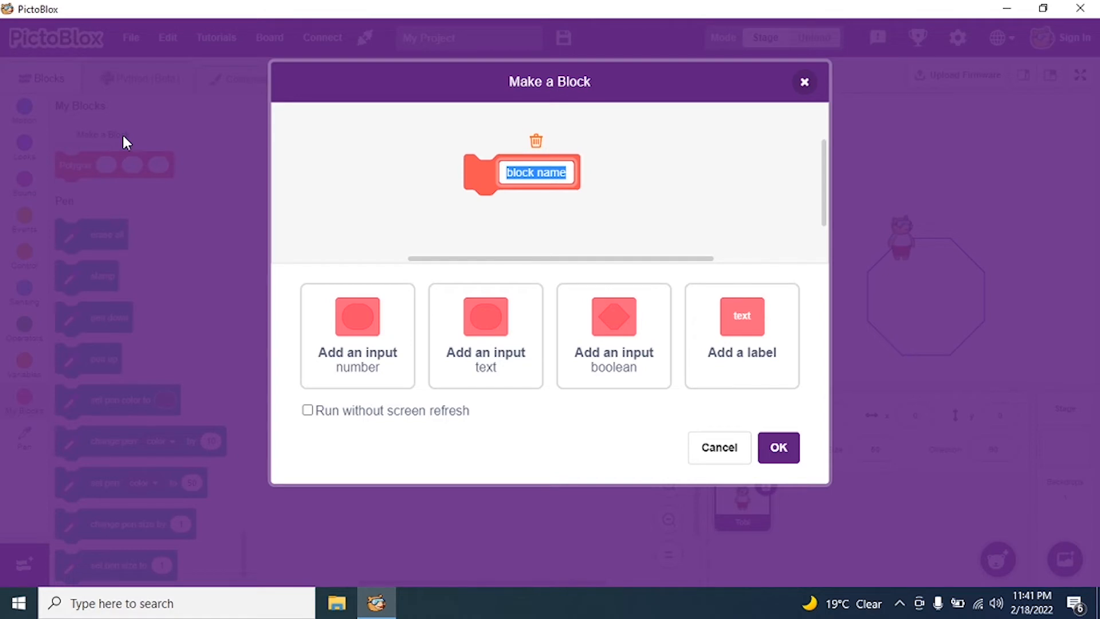
Create a custom block named 'PolygonPattern' with a single Steps input
type("Po")
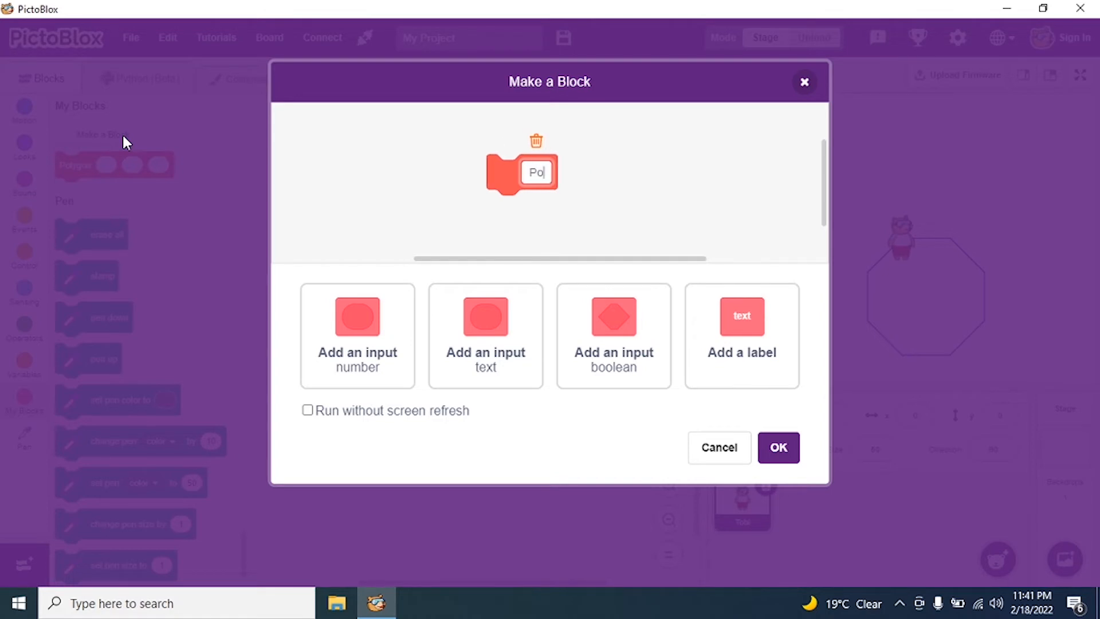
type("lygon")
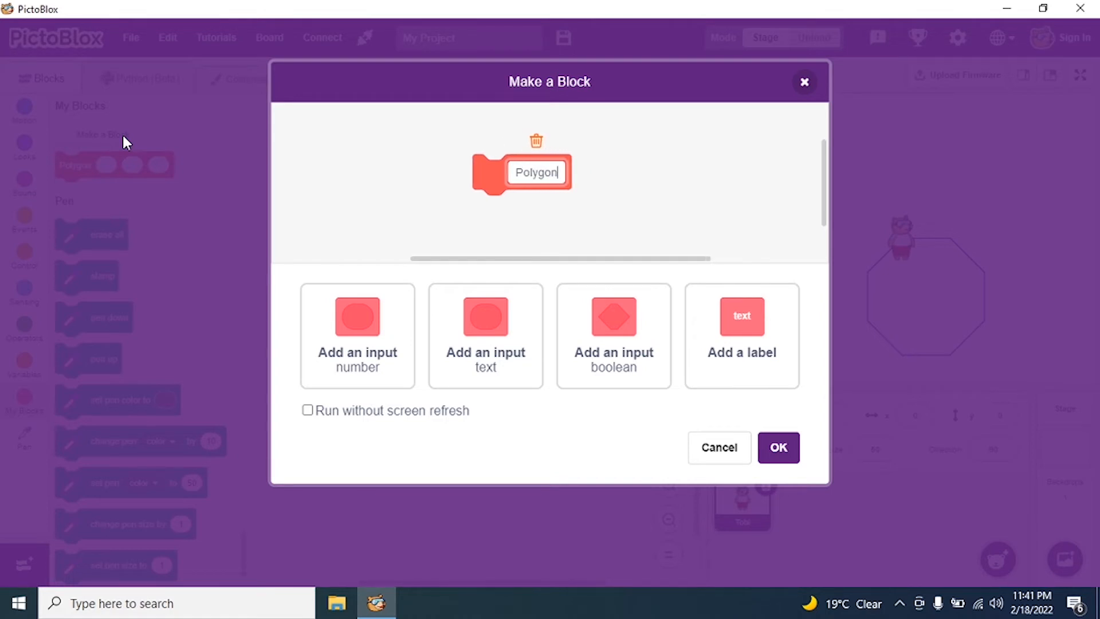
type("Patter")
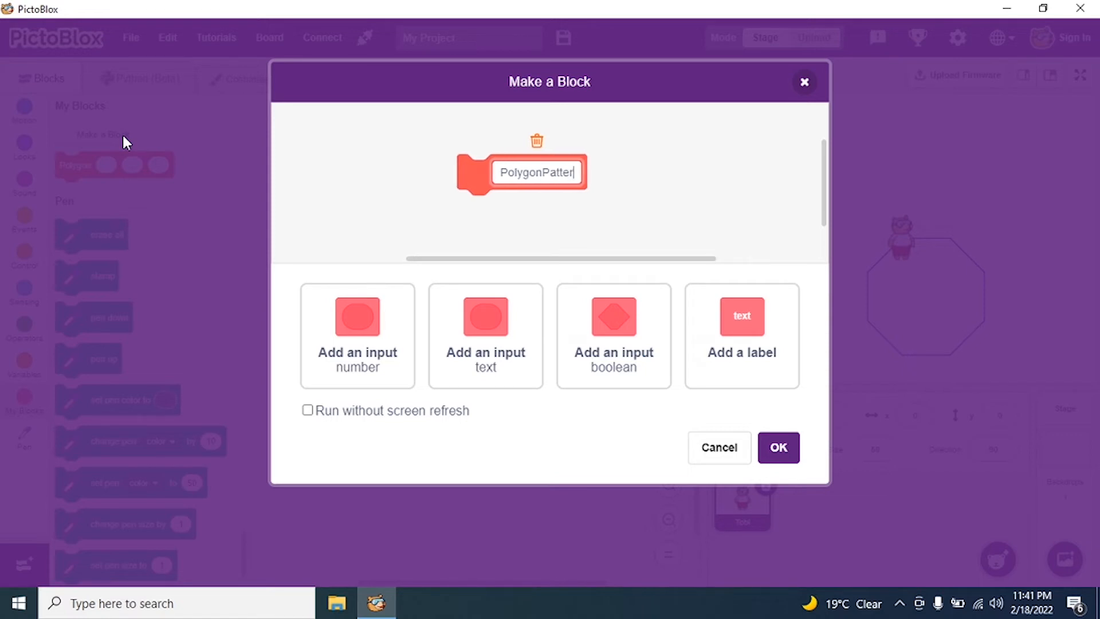
type("n")
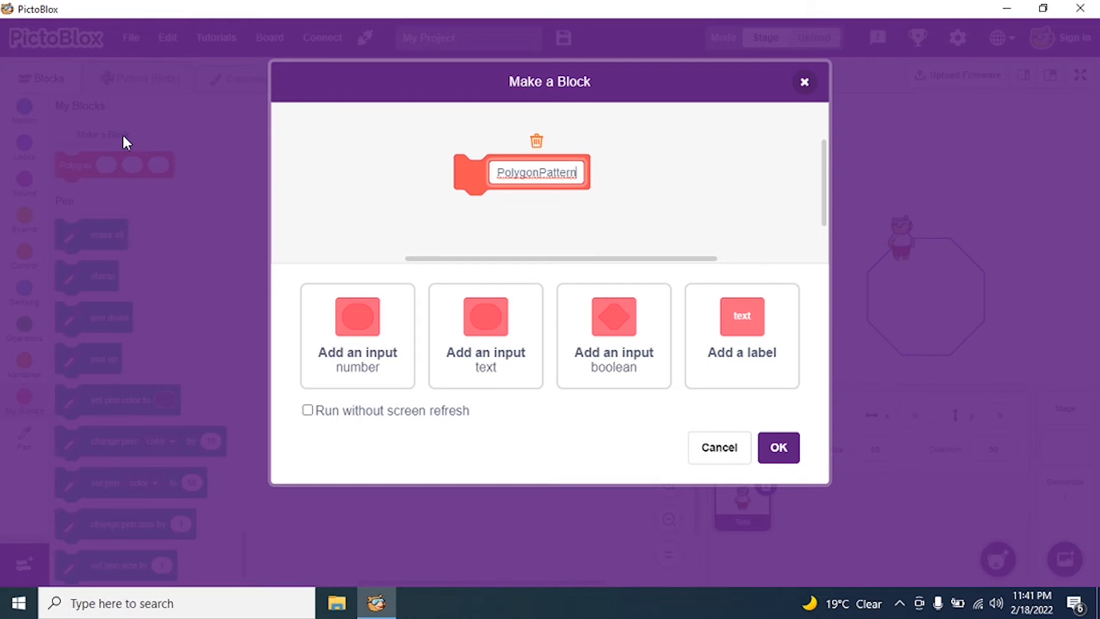
left_click(485, 337)
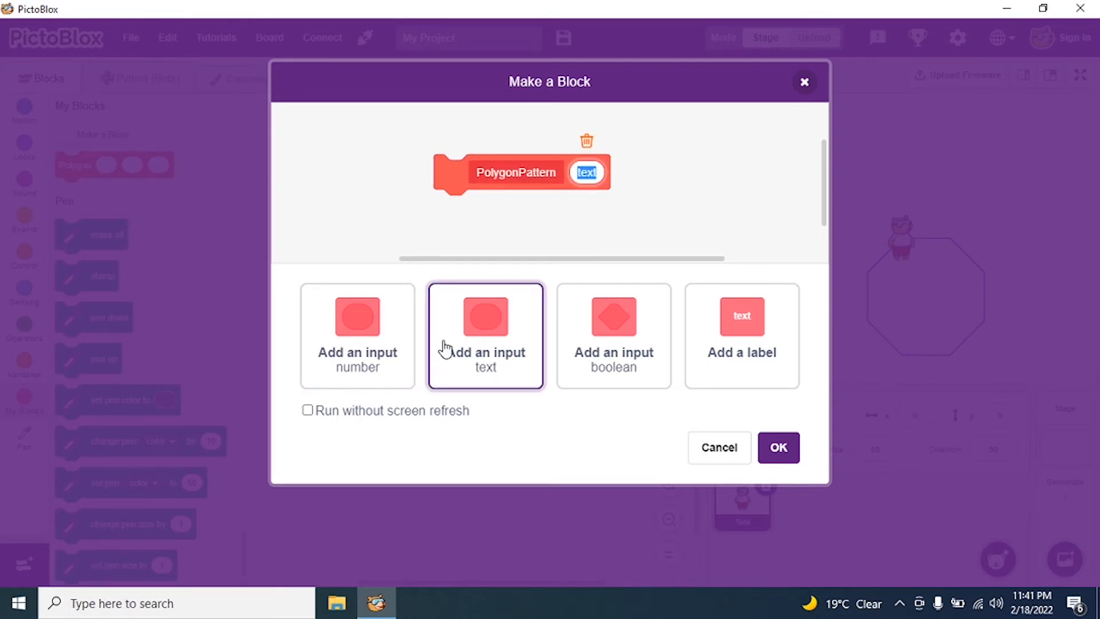
type("S")
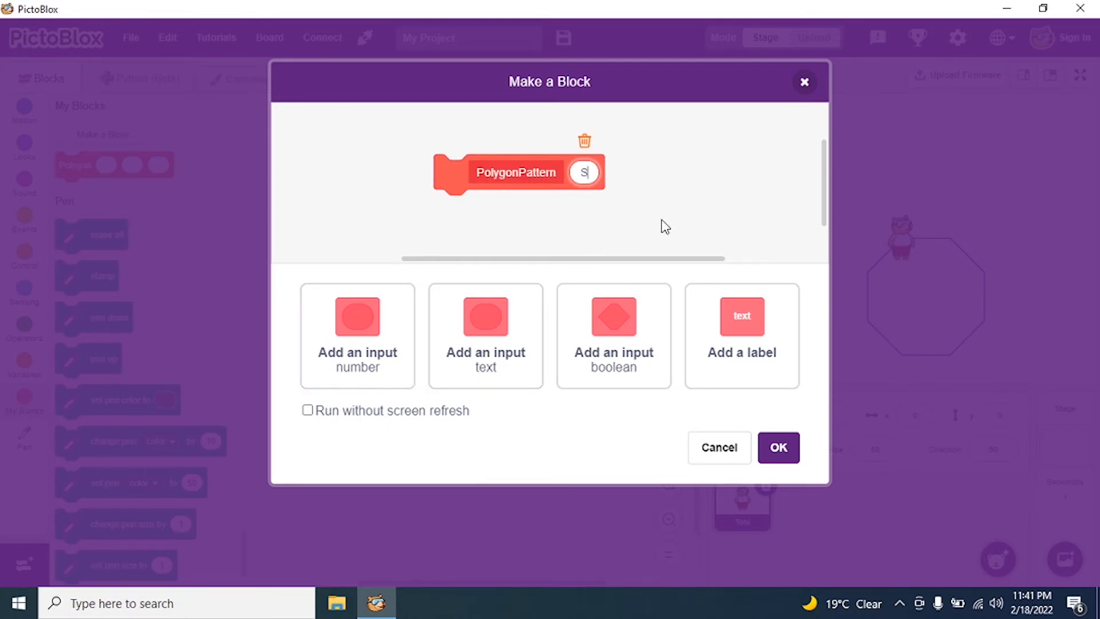
type("teps")
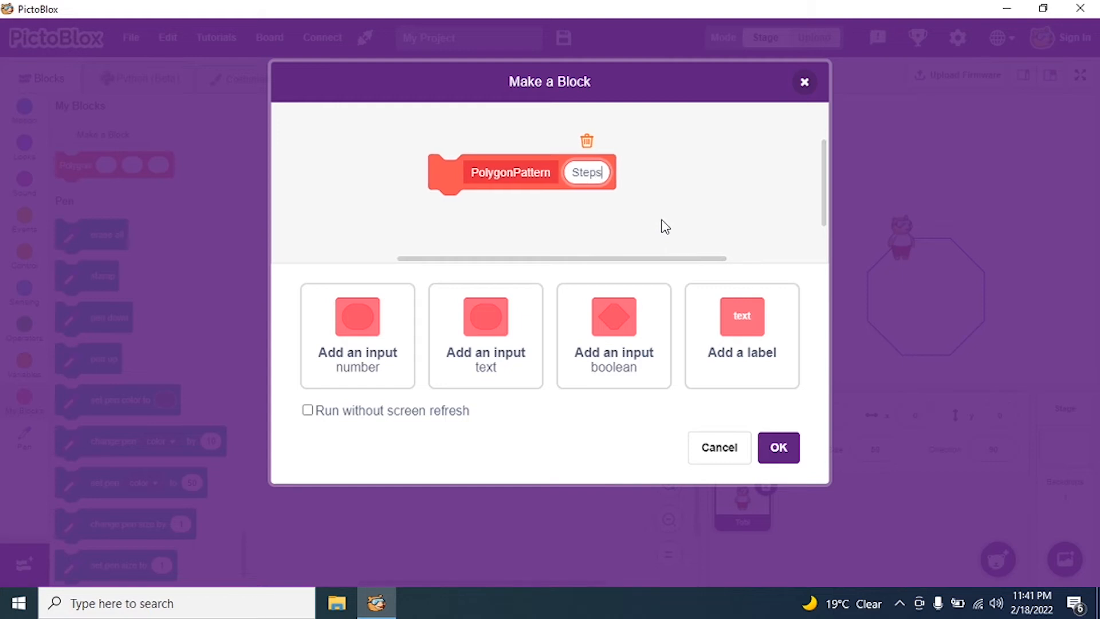
left_click(777, 448)
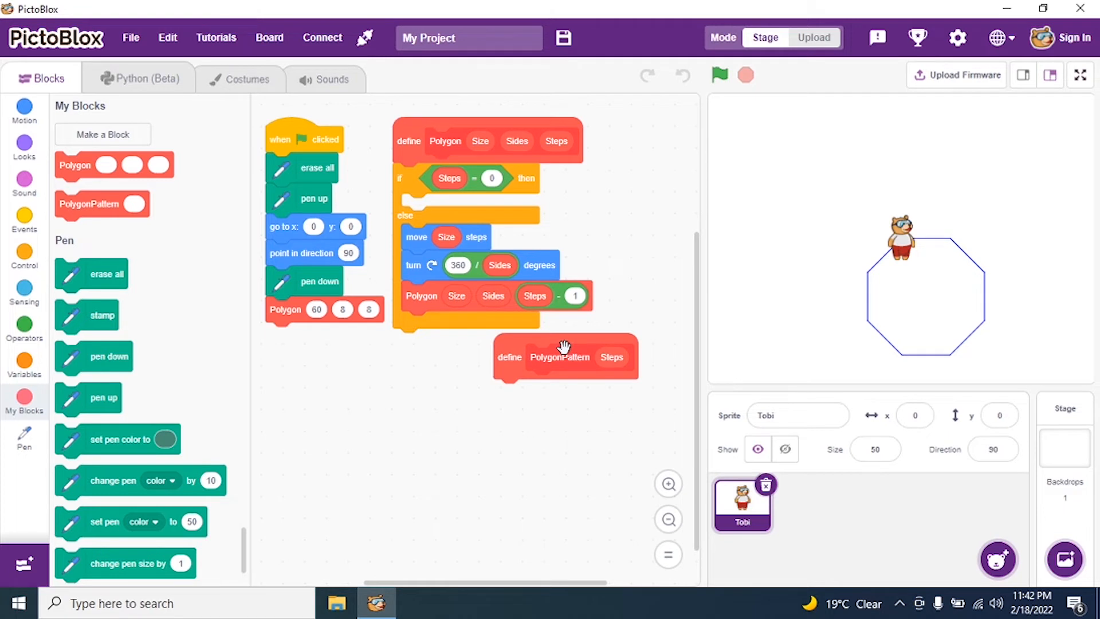
Attach an if-else under define PolygonPattern with the condition Steps = 0
left_click(24, 253)
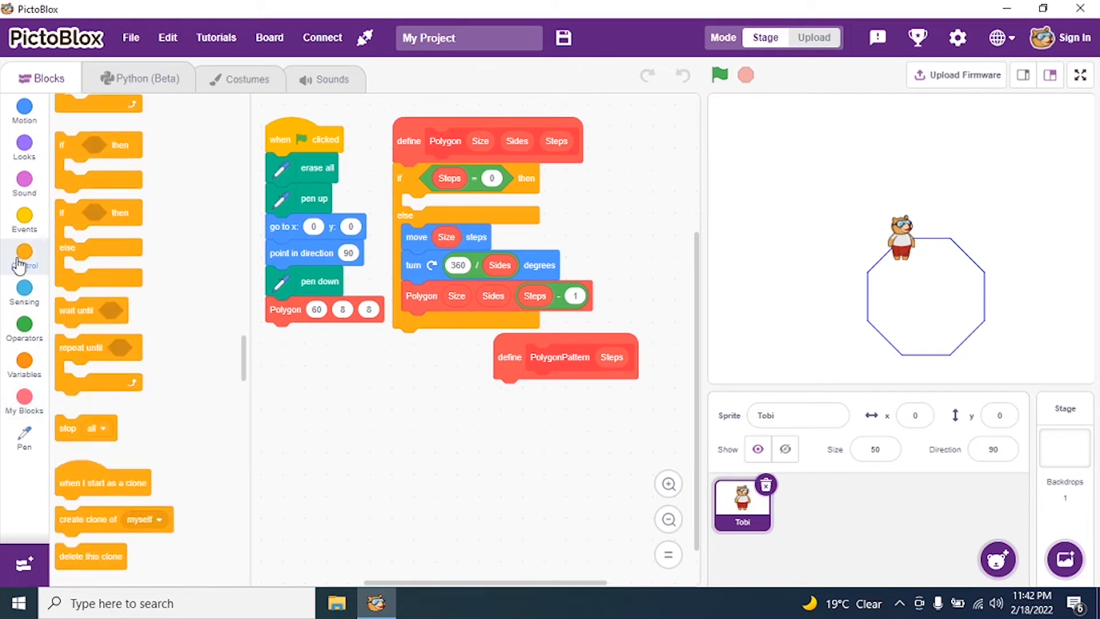
left_click(24, 259)
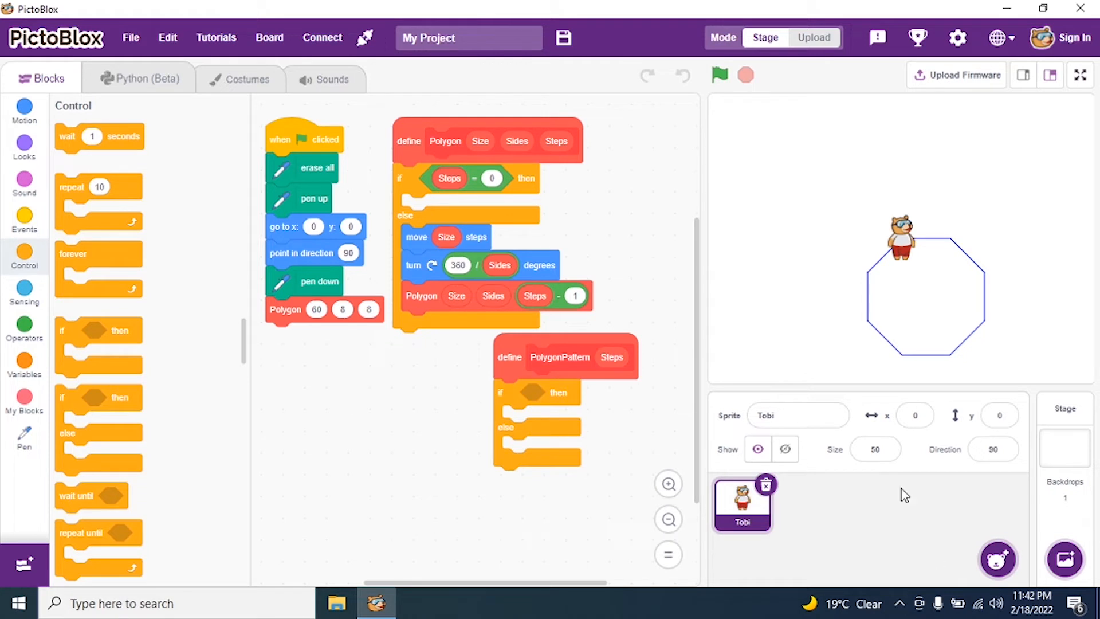
mouse_move(34, 330)
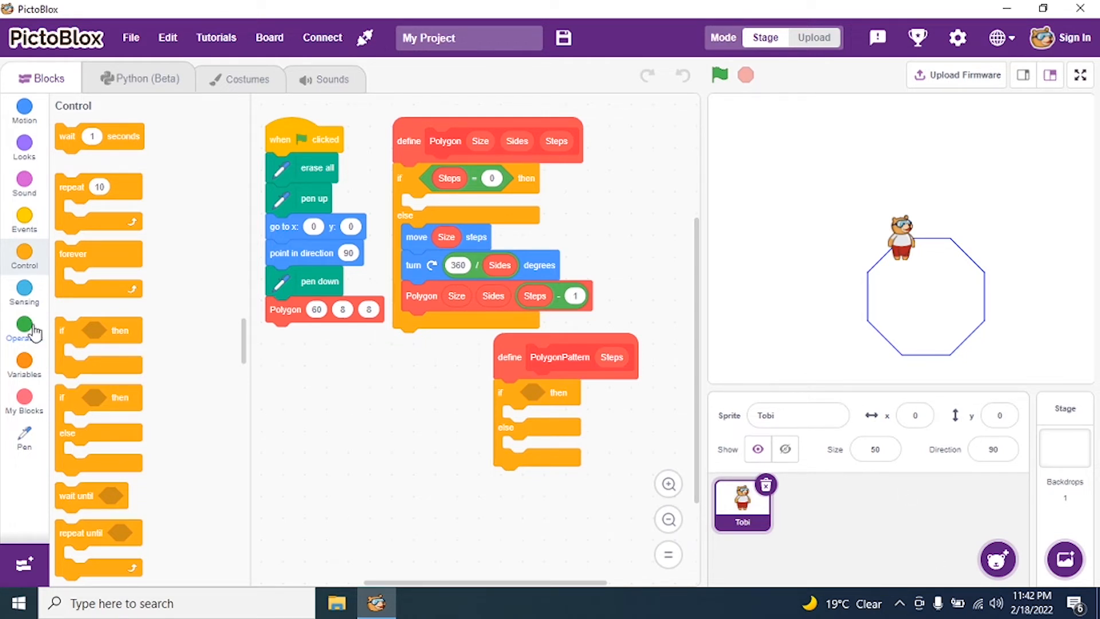
left_click(24, 322)
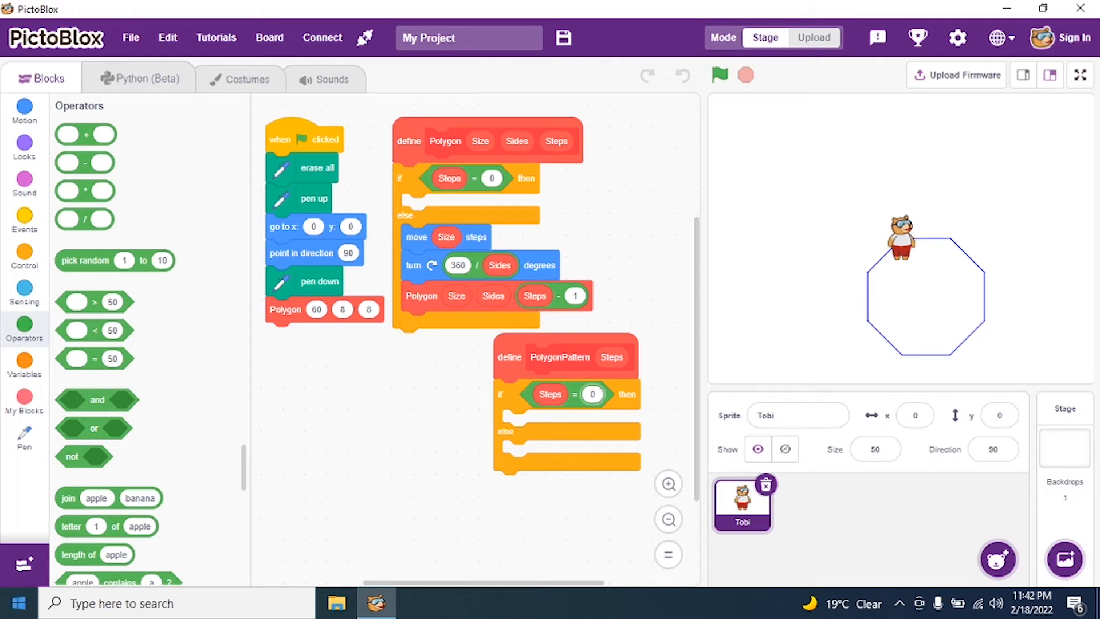
left_click(24, 398)
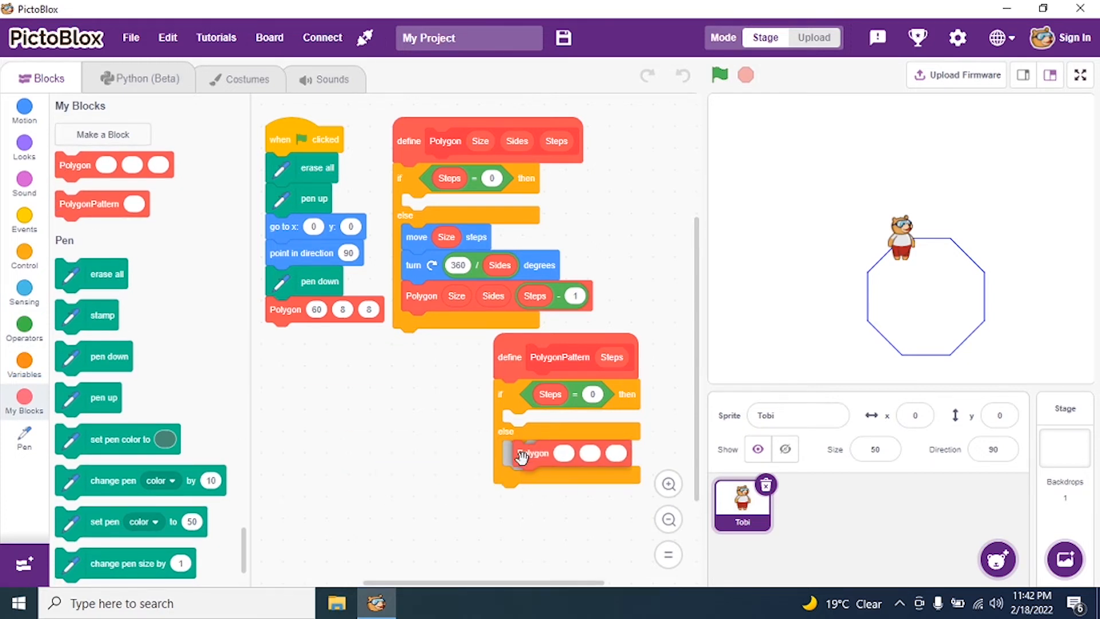
Fill the else branch with Polygon 60, 8, 8, turn 15 degrees, and PolygonPattern Steps − 1
left_click(534, 454)
type("60")
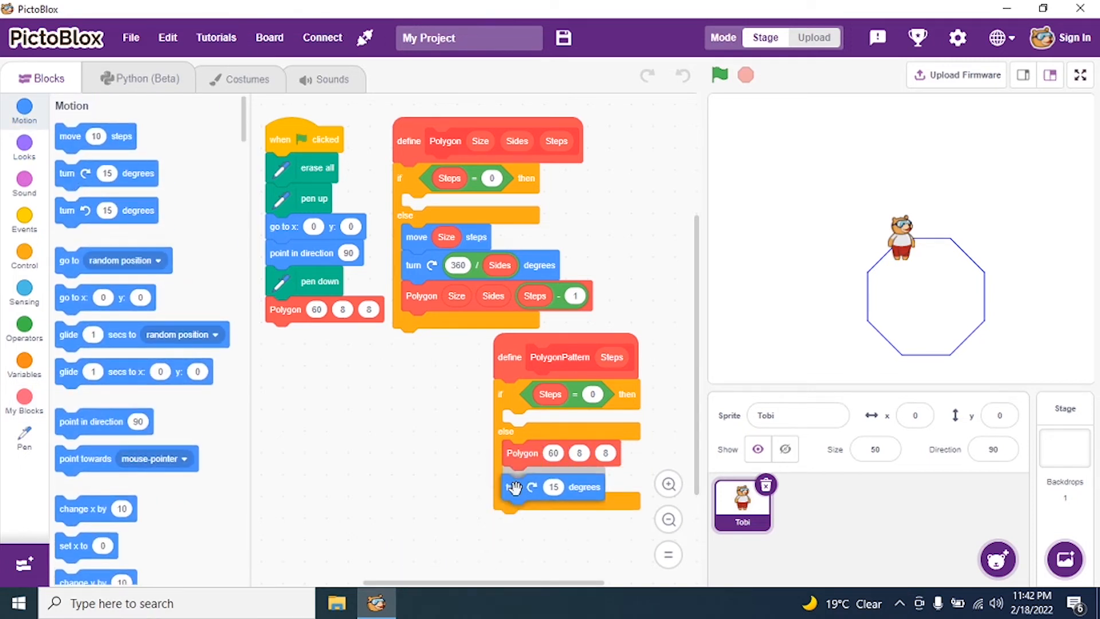
mouse_move(535, 540)
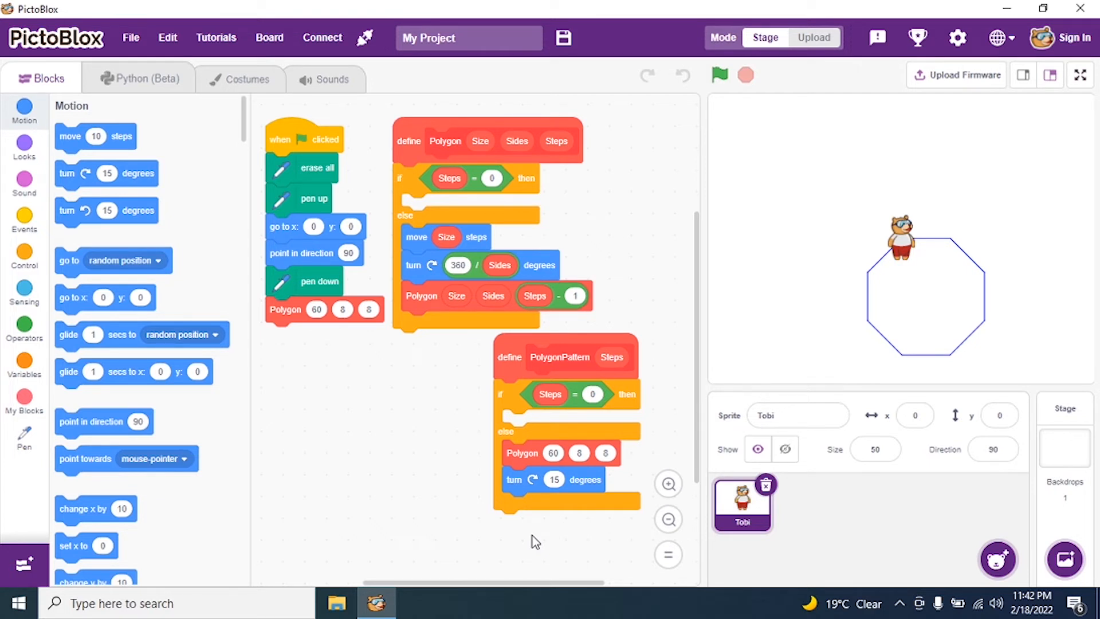
mouse_move(22, 232)
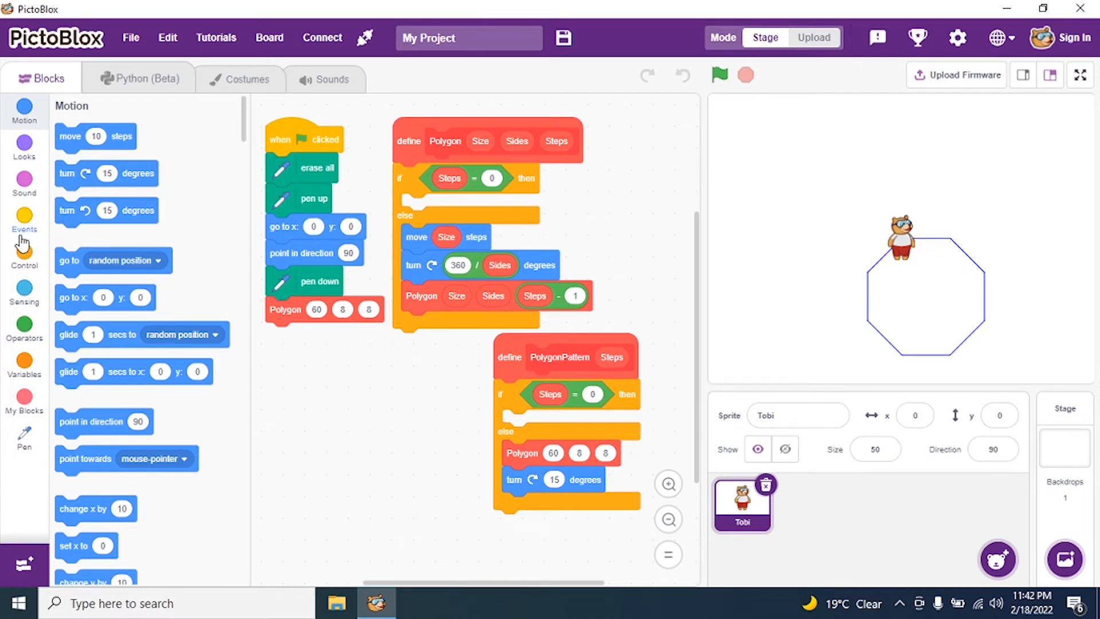
left_click(24, 400)
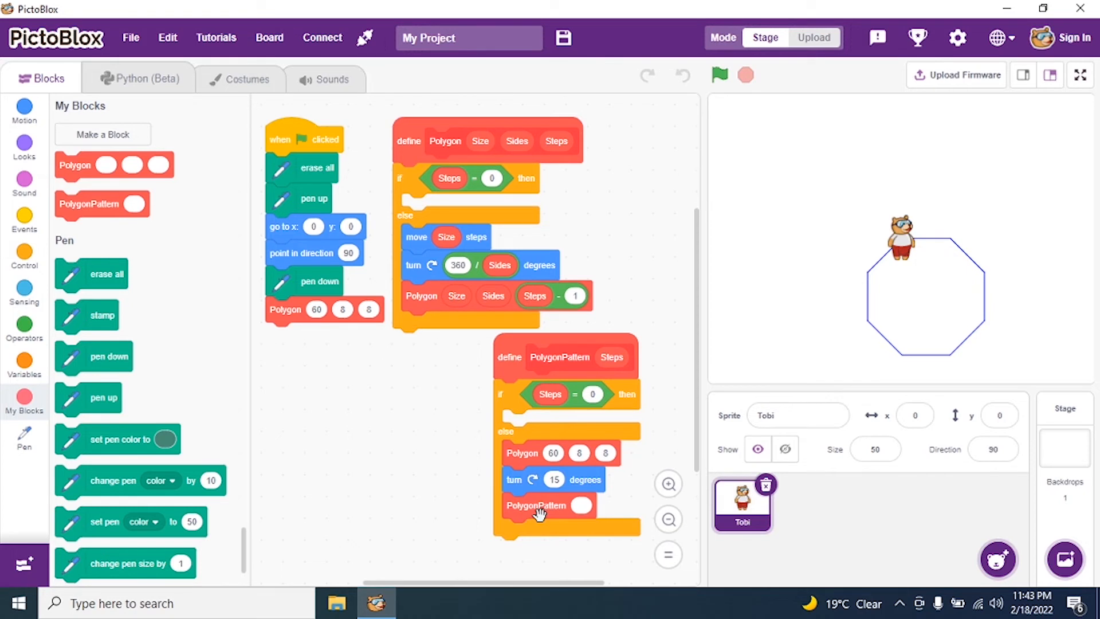
left_click(24, 326)
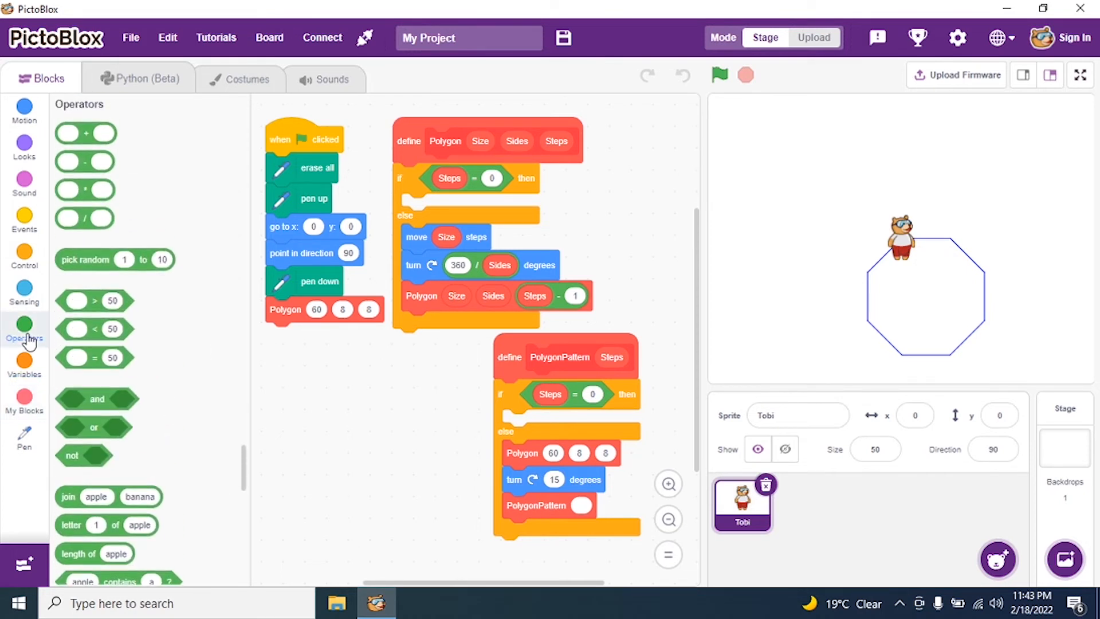
mouse_move(84, 163)
type("1")
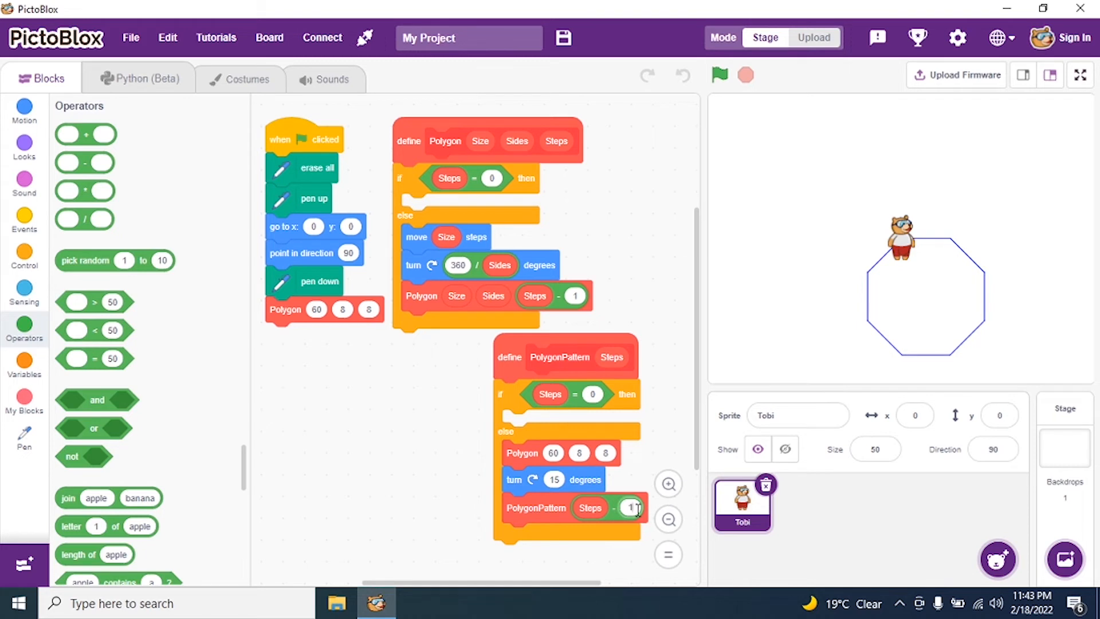
mouse_move(719, 75)
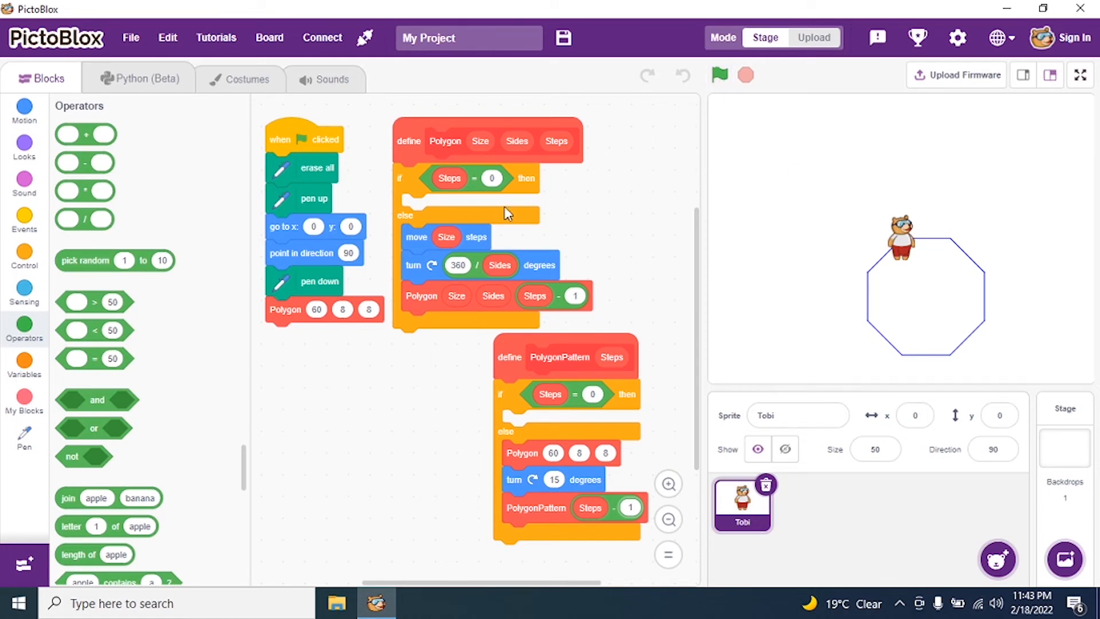
mouse_move(289, 343)
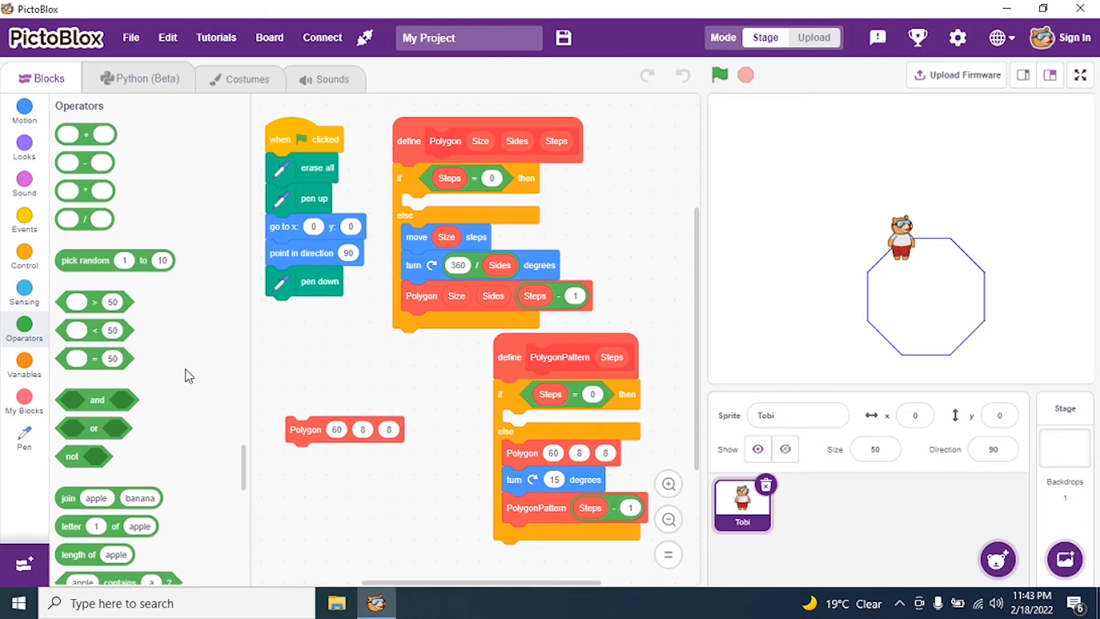
Replace the main script's Polygon 60 8 8 call with PolygonPattern 25 under pen down
left_click(24, 400)
type("25")
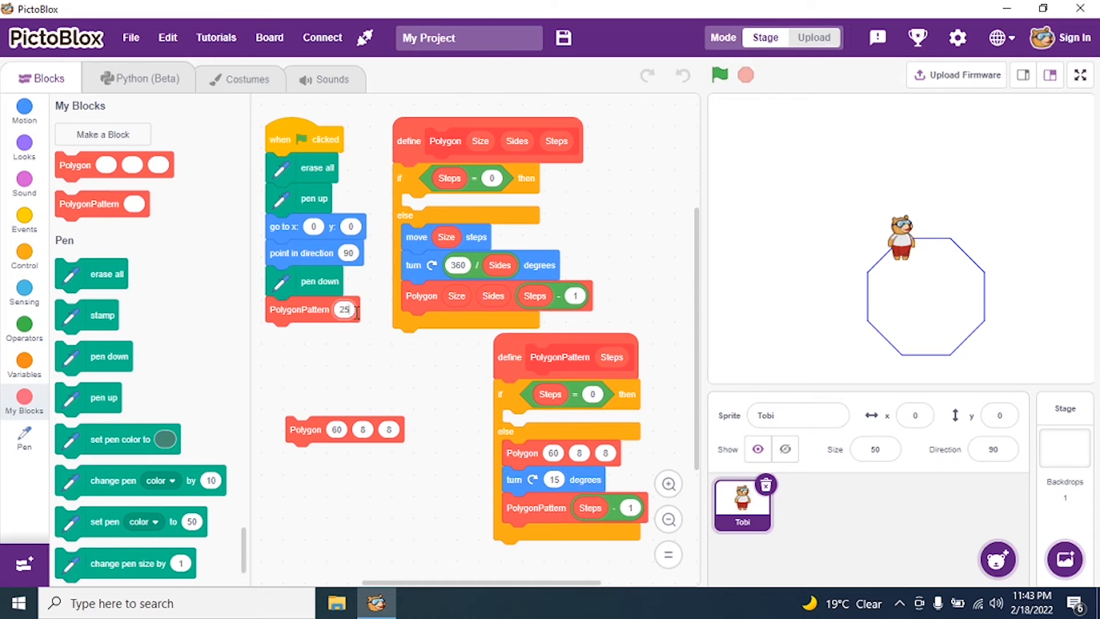
Run the green-flag script to draw the rosette of rotated octagons
left_click(719, 75)
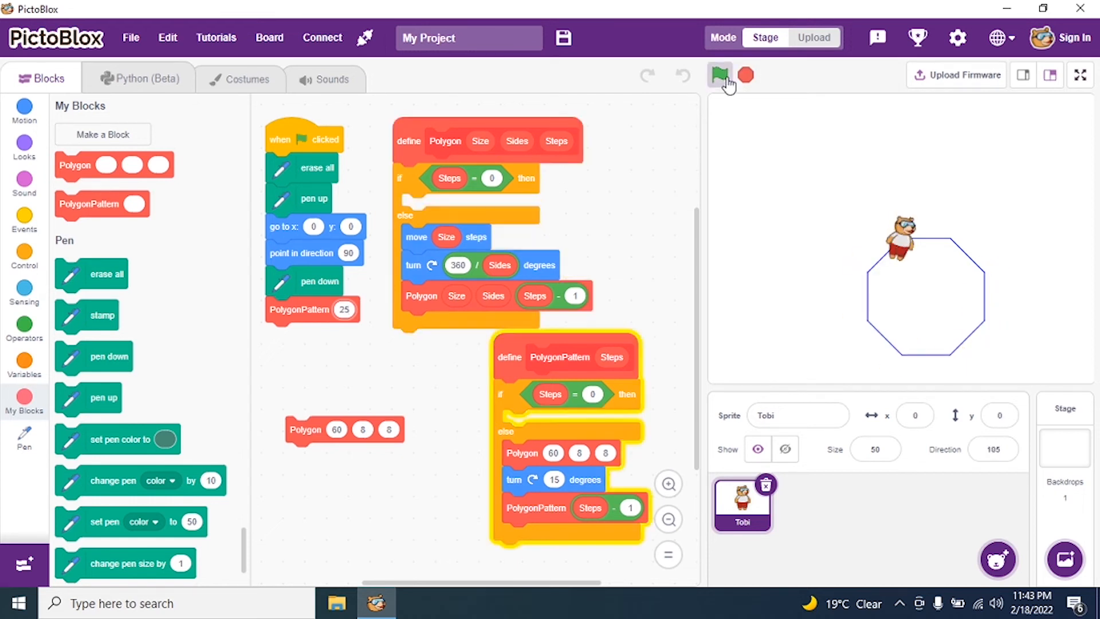
left_click(719, 75)
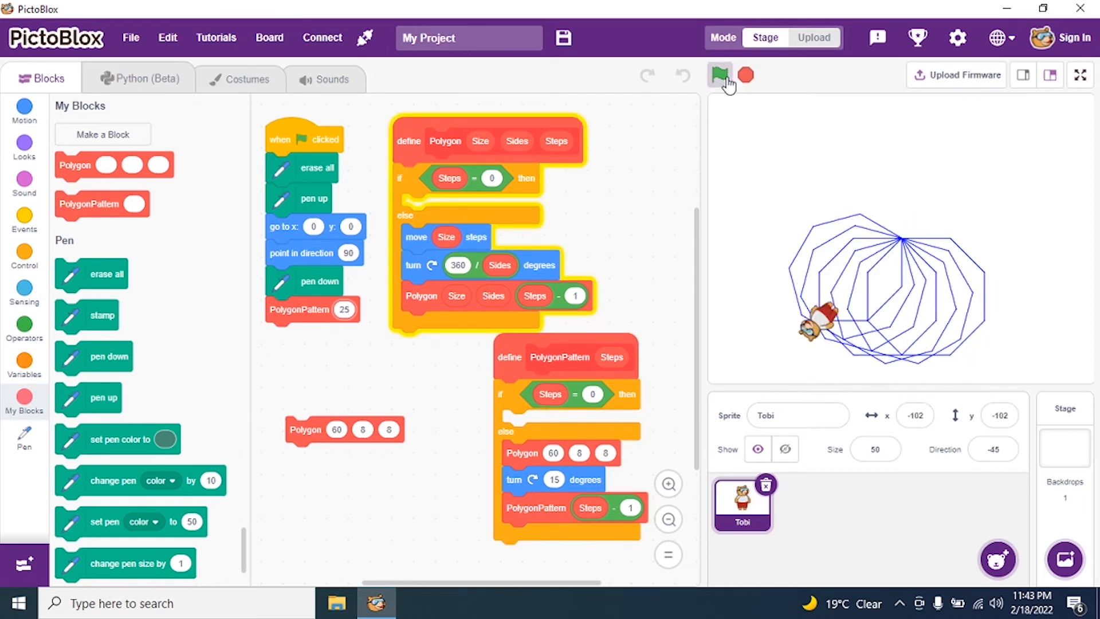
left_click(719, 75)
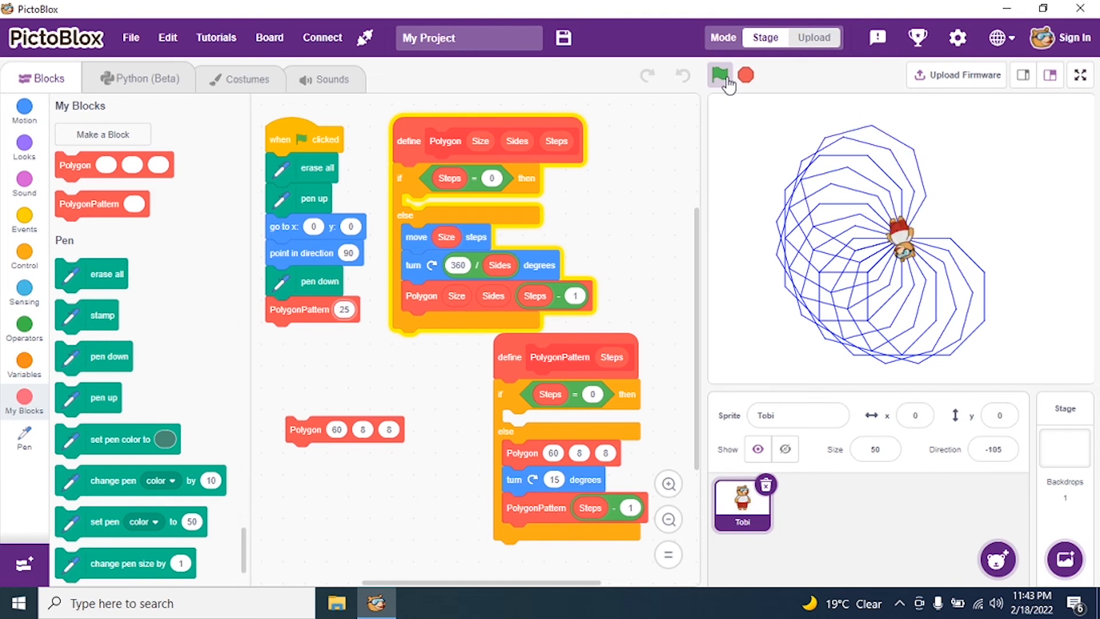
left_click(719, 75)
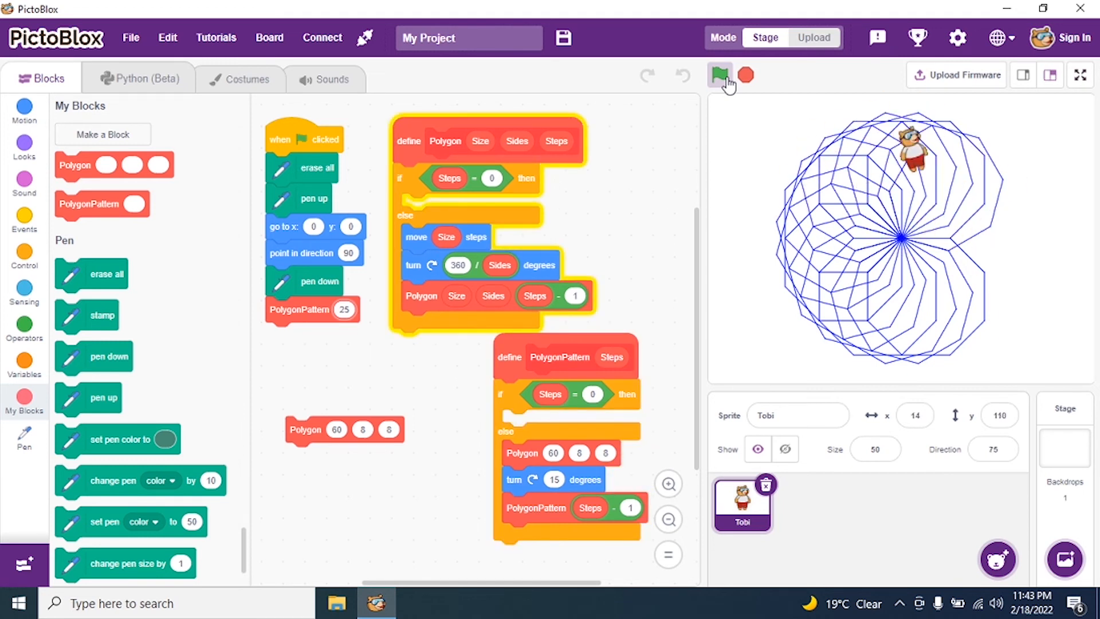
left_click(718, 75)
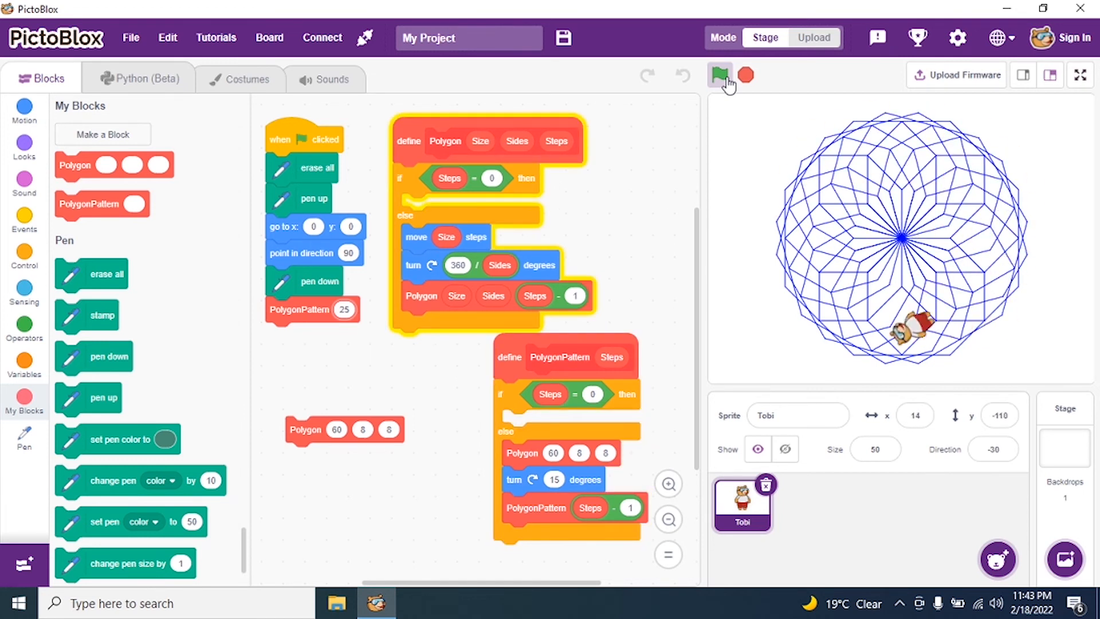
left_click(719, 75)
type("5")
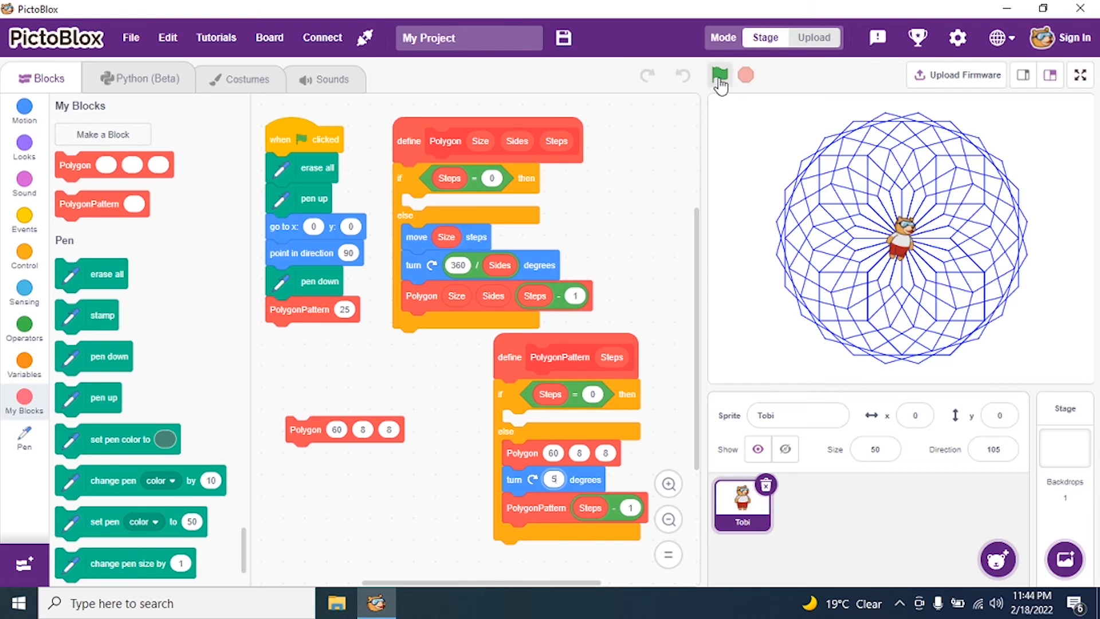
Rerun the script with a 5-degree turn to draw a tighter fan of octagons
left_click(719, 75)
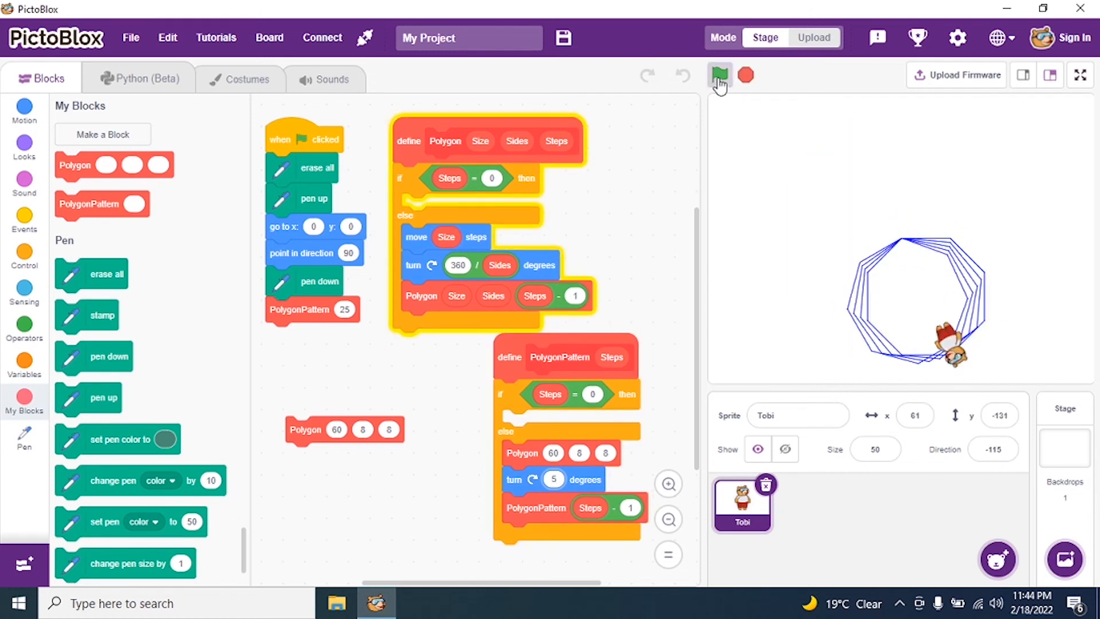
left_click(720, 76)
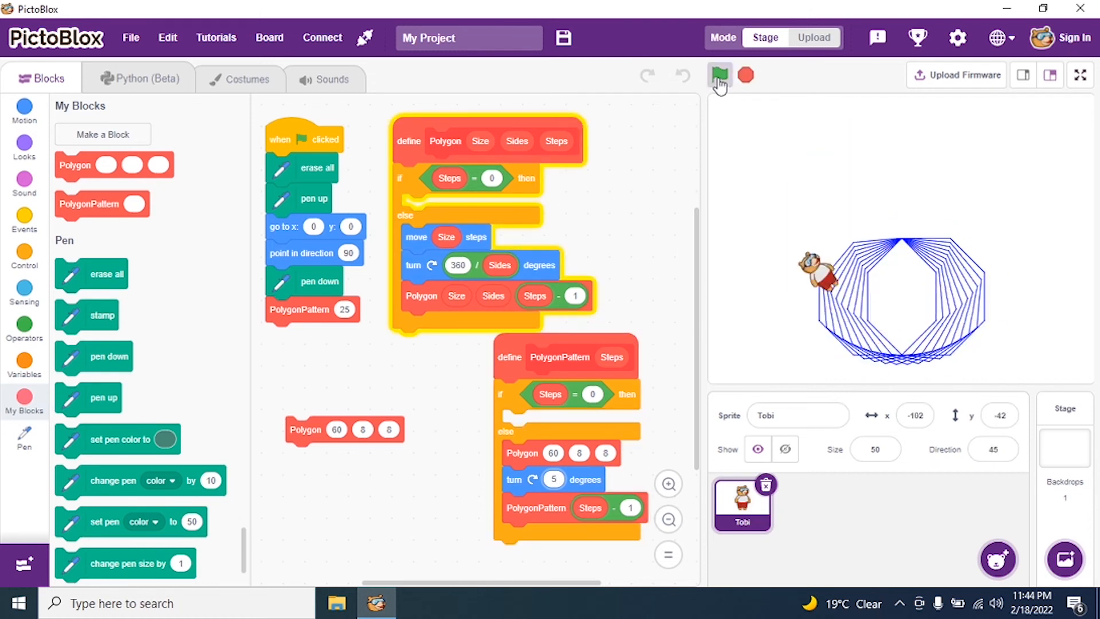
left_click(720, 75)
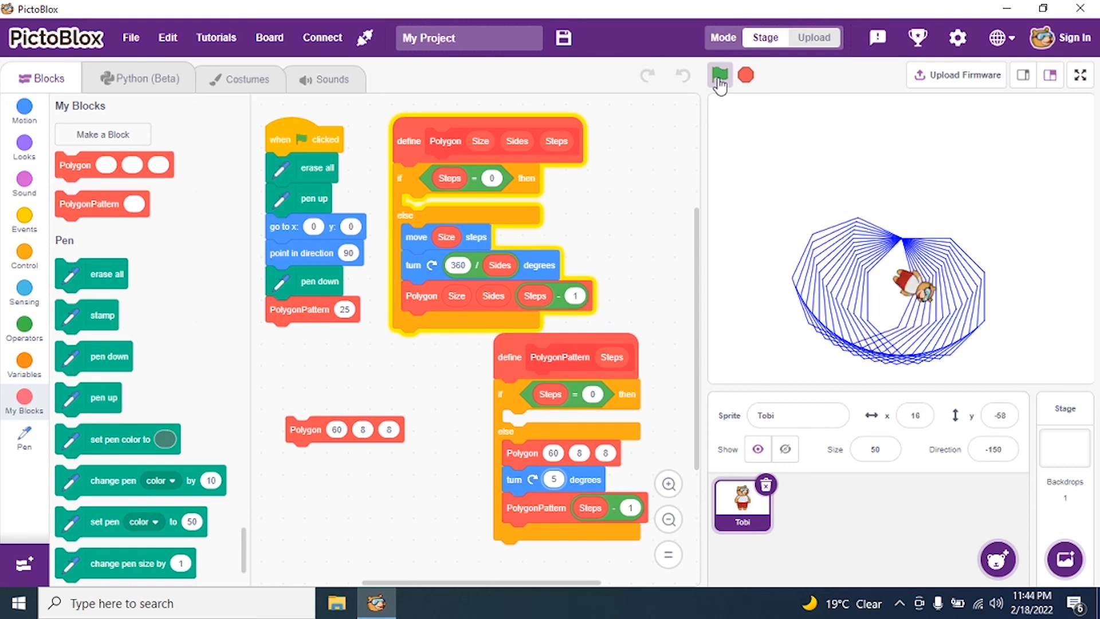
left_click(719, 75)
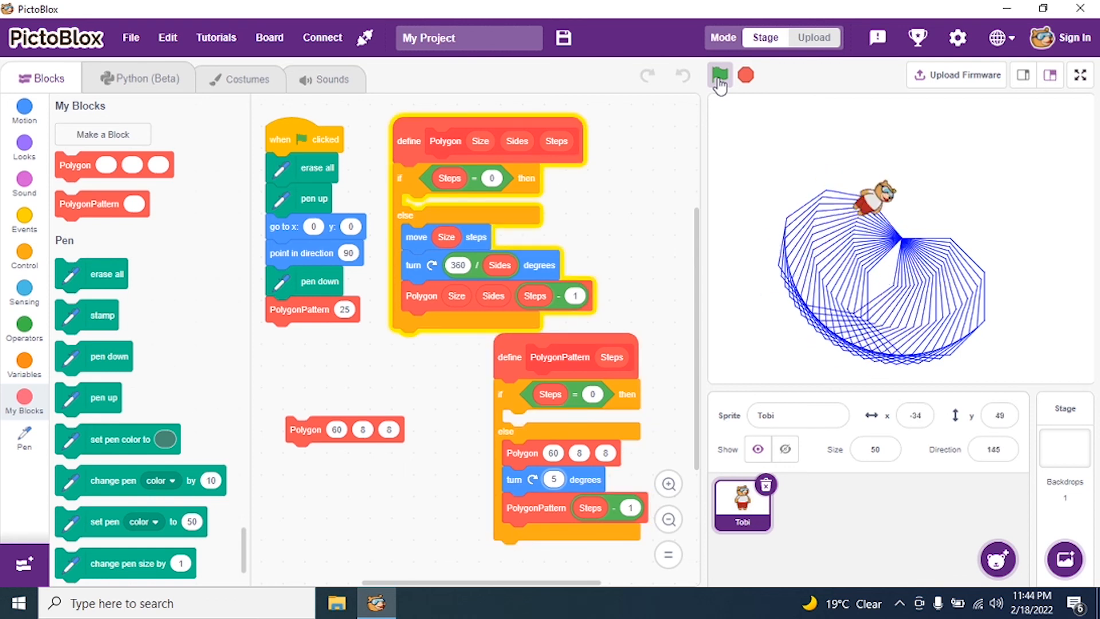
left_click(720, 75)
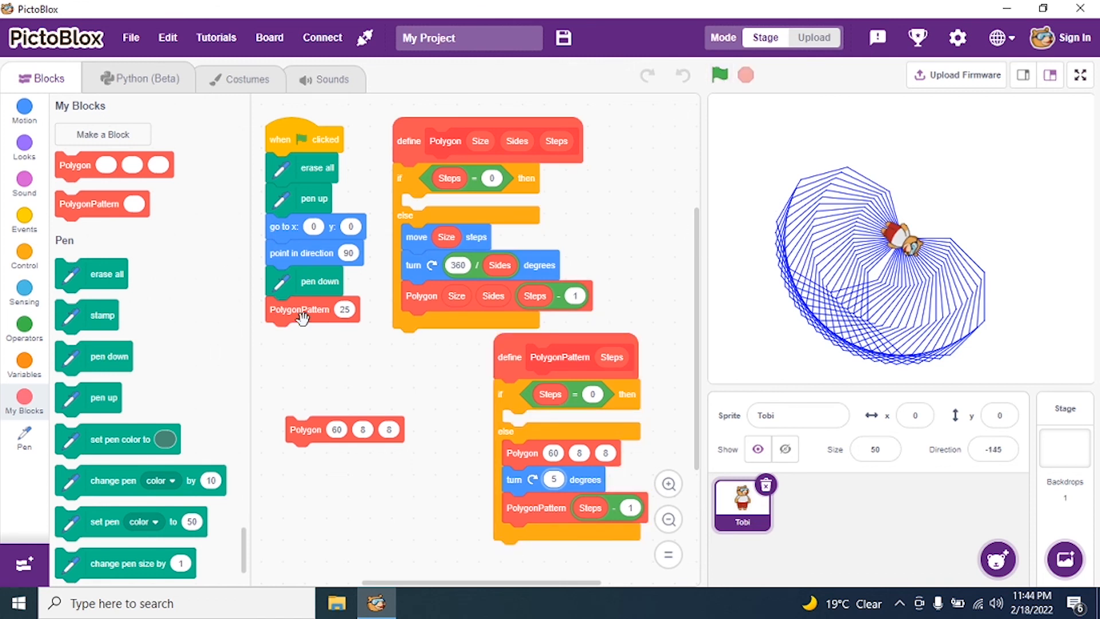
Set the main script's PolygonPattern count to 50 and rerun for a dense rosette
left_click(344, 309)
type("50")
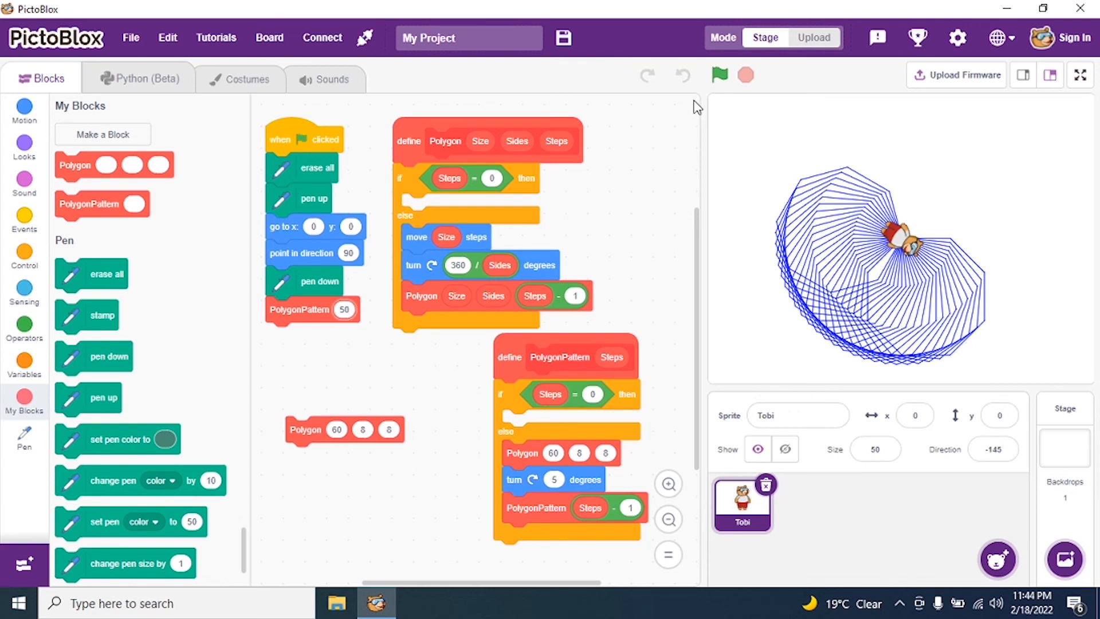
left_click(718, 75)
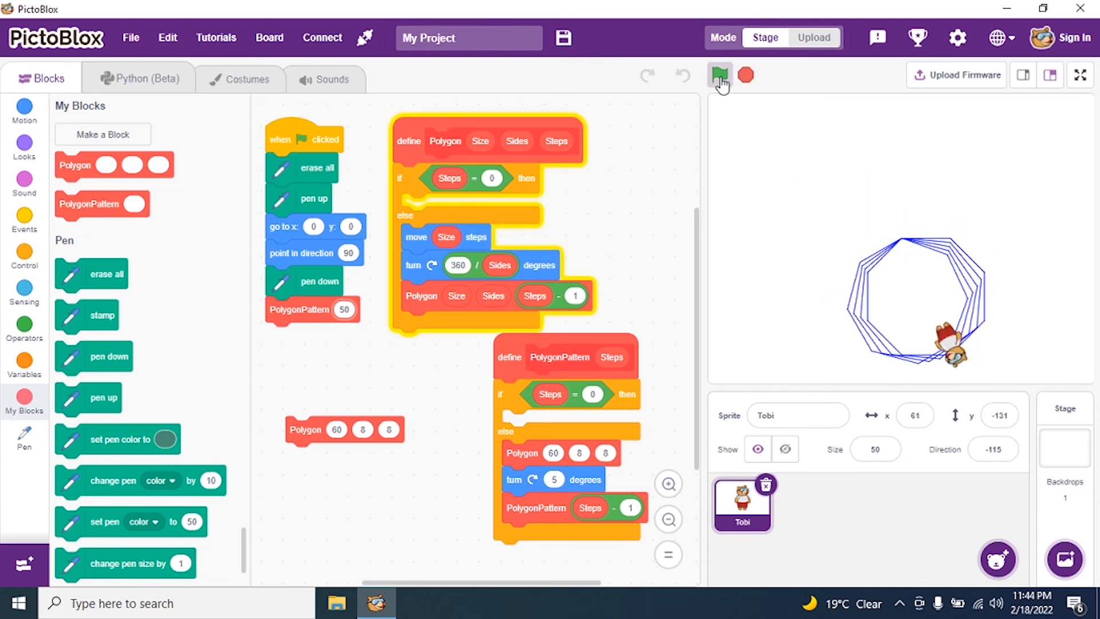
left_click(720, 76)
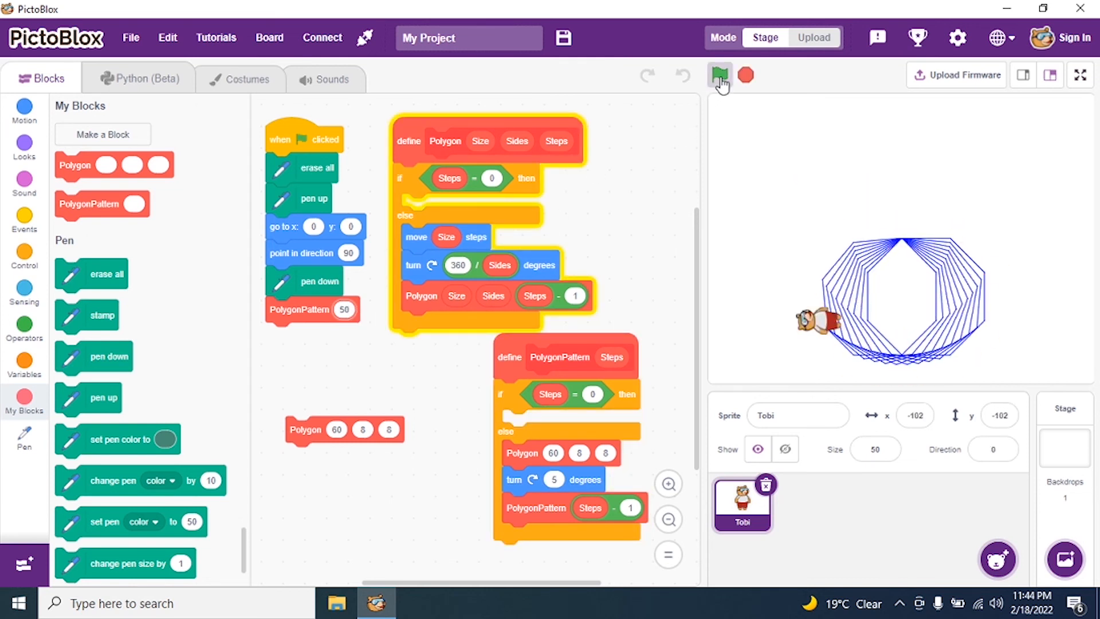
left_click(720, 75)
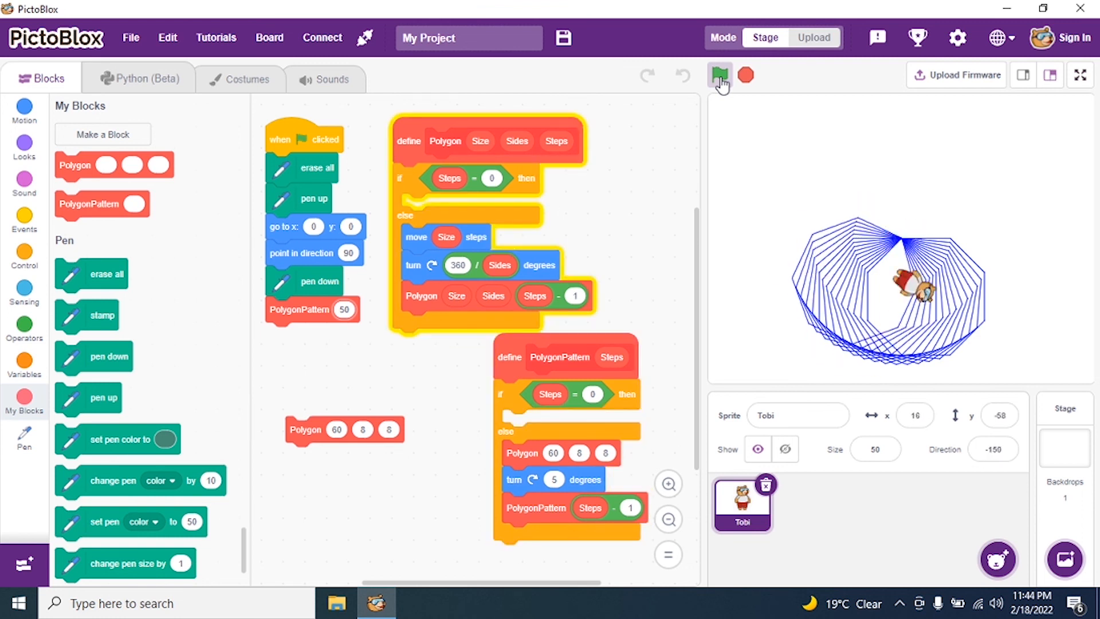
left_click(719, 75)
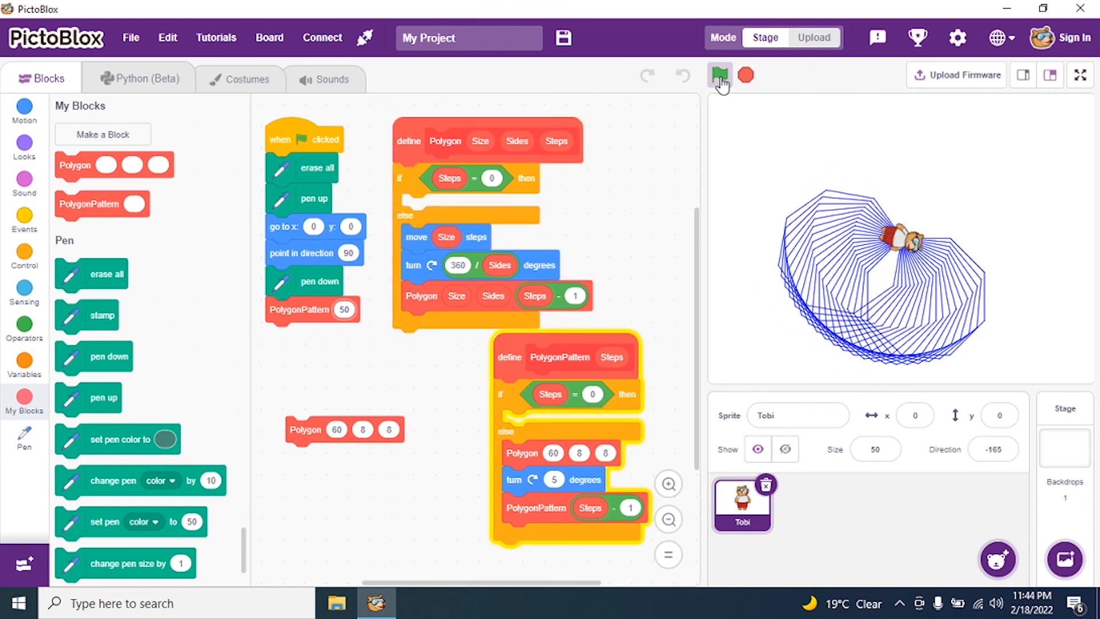
left_click(719, 75)
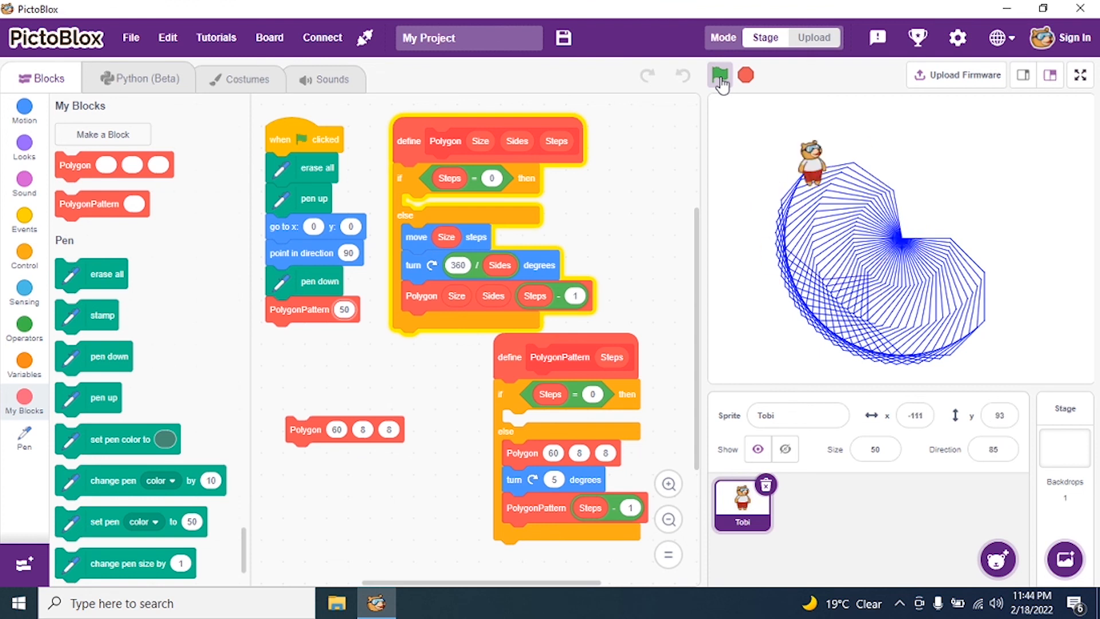
left_click(719, 75)
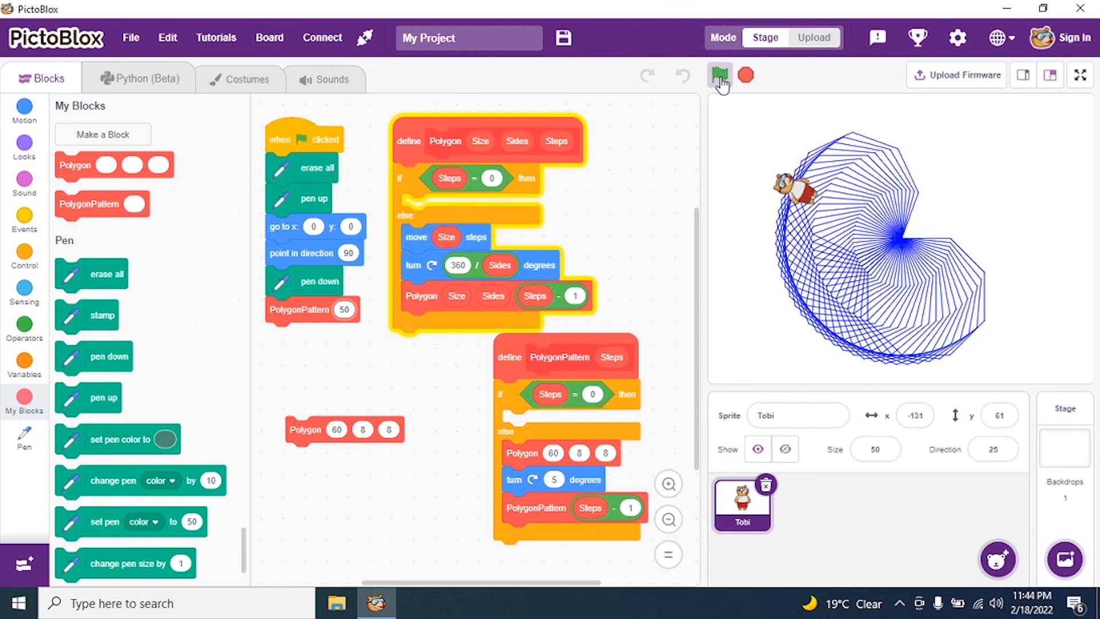
left_click(719, 75)
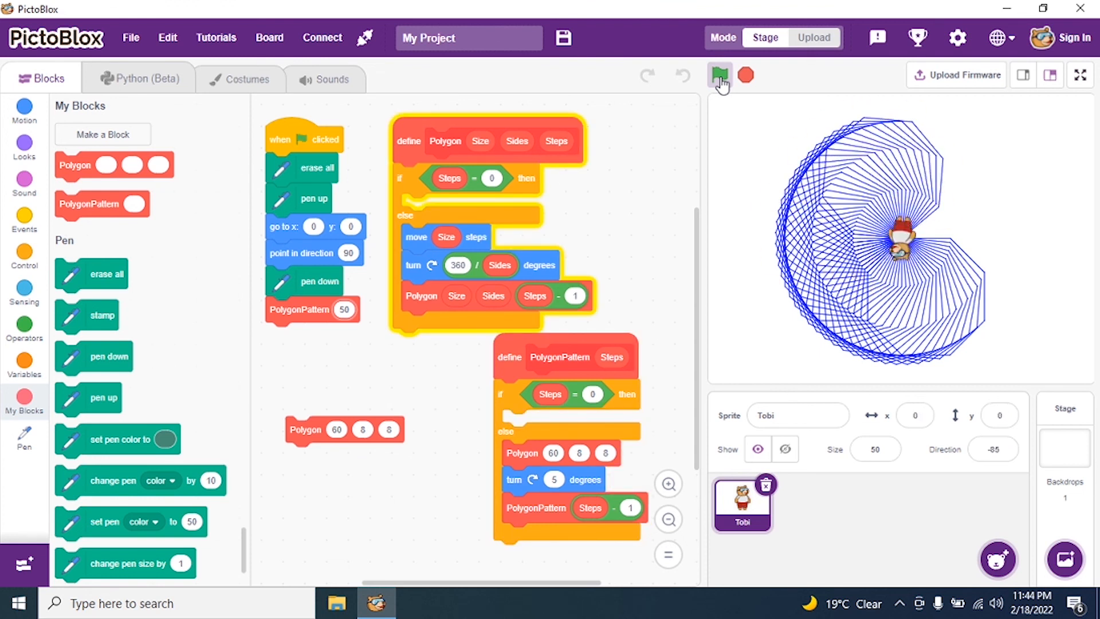
left_click(719, 75)
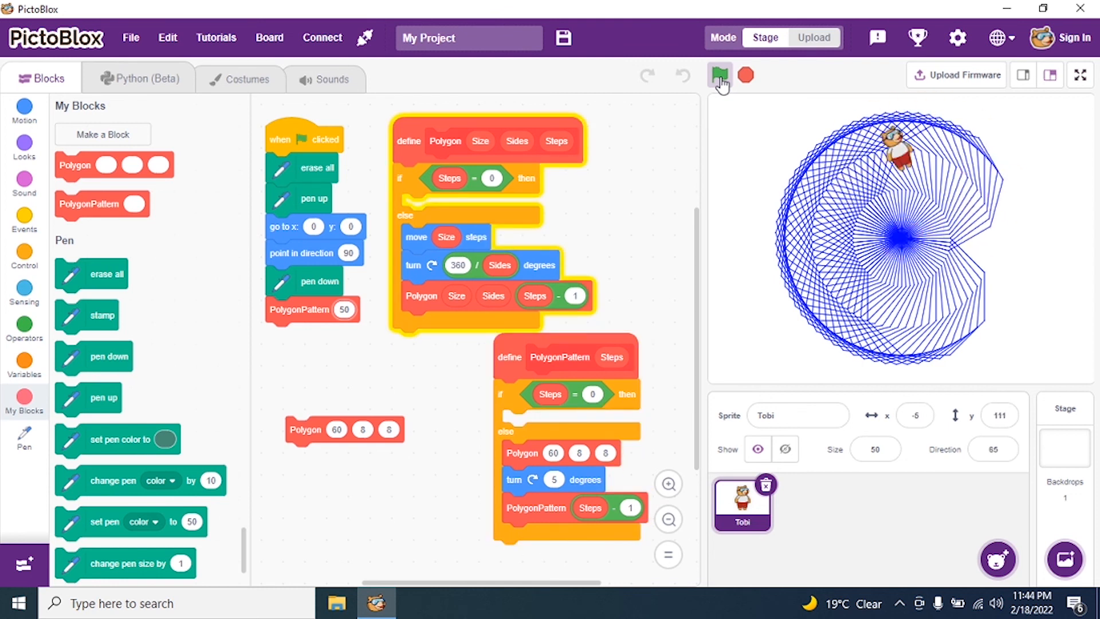
left_click(720, 75)
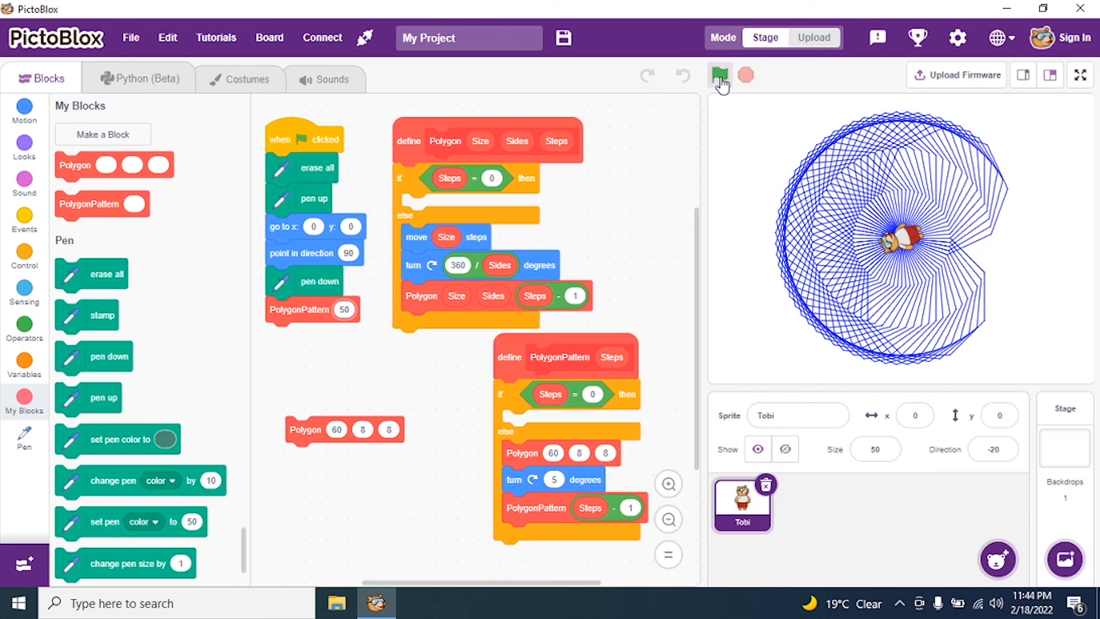